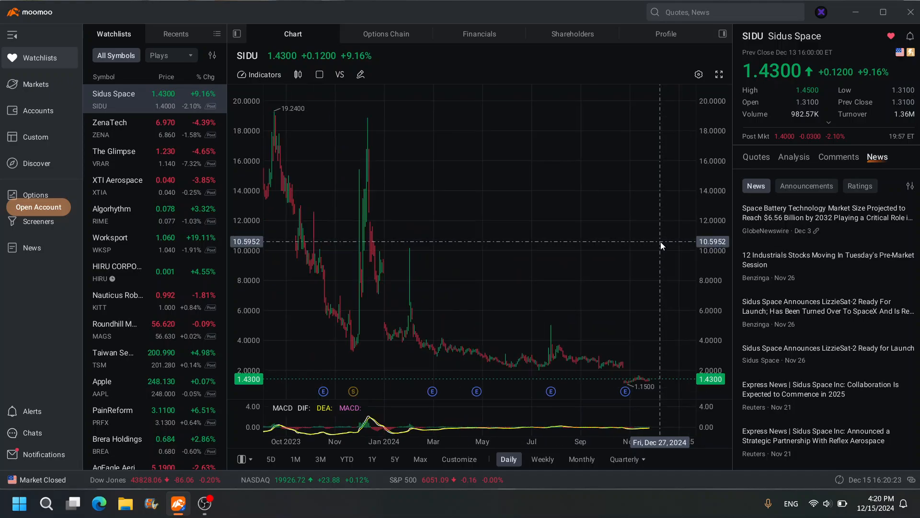
{"action": "mouse_move", "coordinate": [552, 313]}
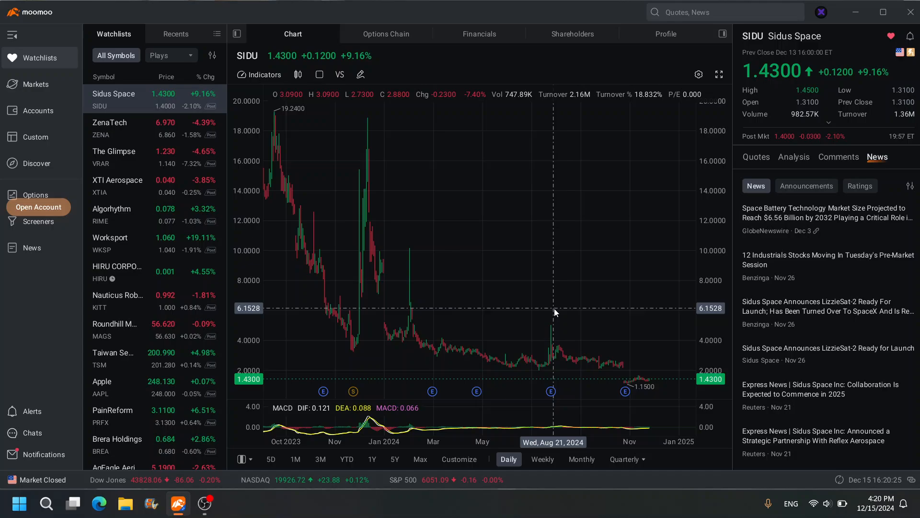
{"action": "mouse_move", "coordinate": [357, 313]}
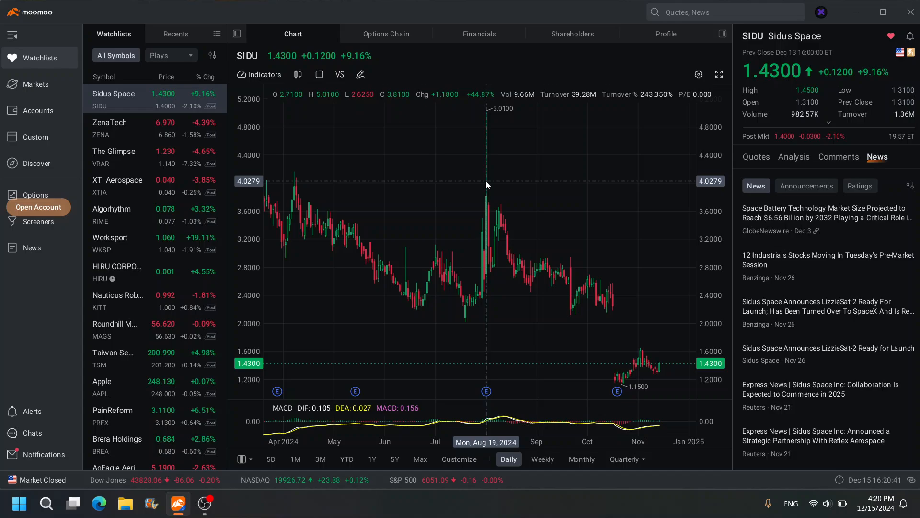
{"action": "mouse_move", "coordinate": [503, 276]}
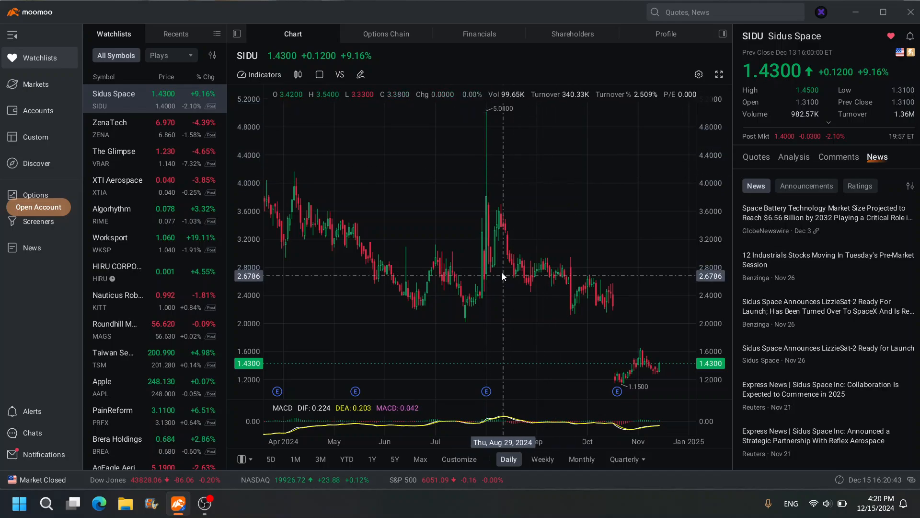
{"action": "mouse_move", "coordinate": [591, 324]}
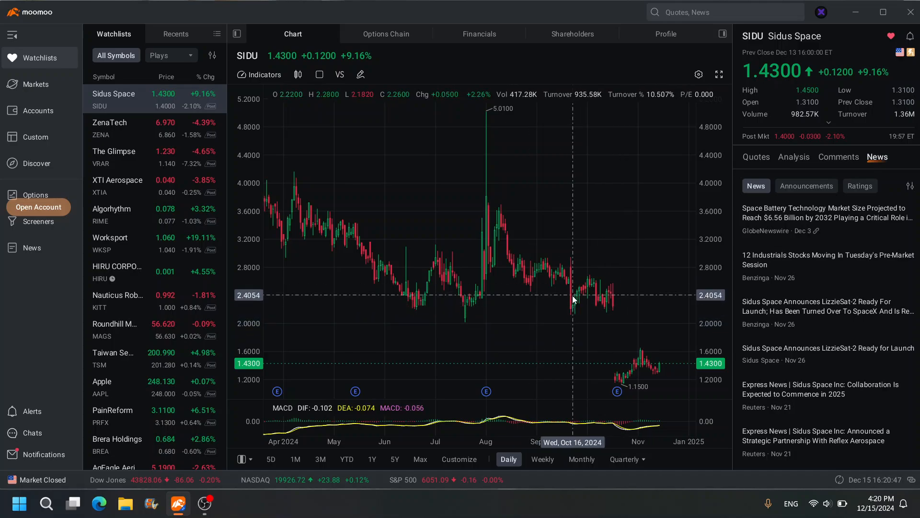
{"action": "mouse_move", "coordinate": [626, 377]}
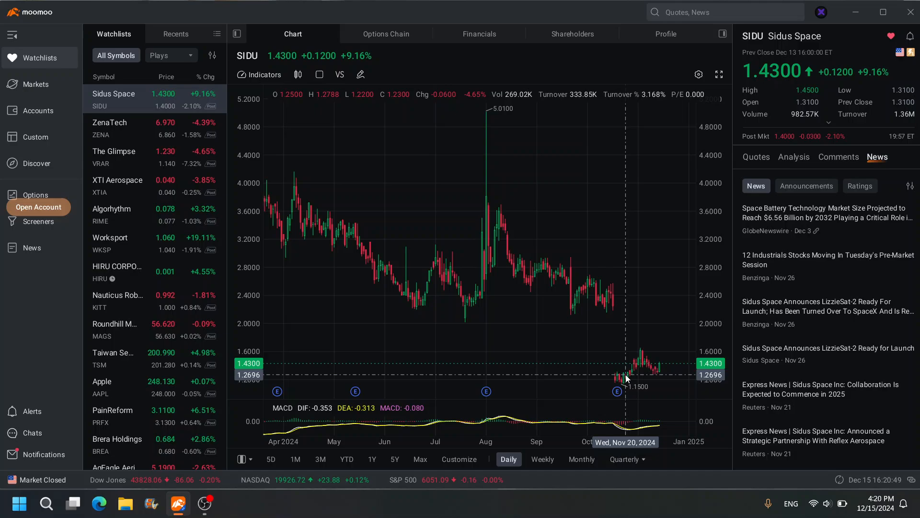
{"action": "mouse_move", "coordinate": [576, 317]}
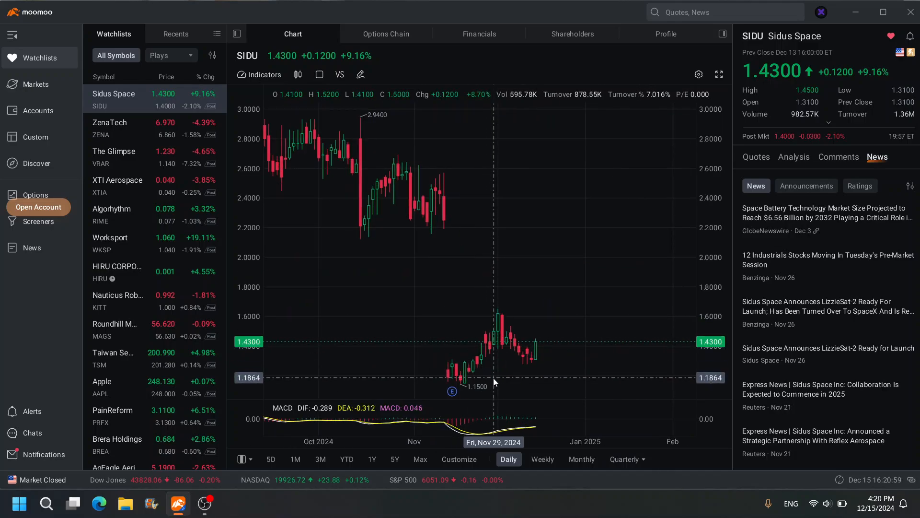
{"action": "mouse_move", "coordinate": [513, 361]}
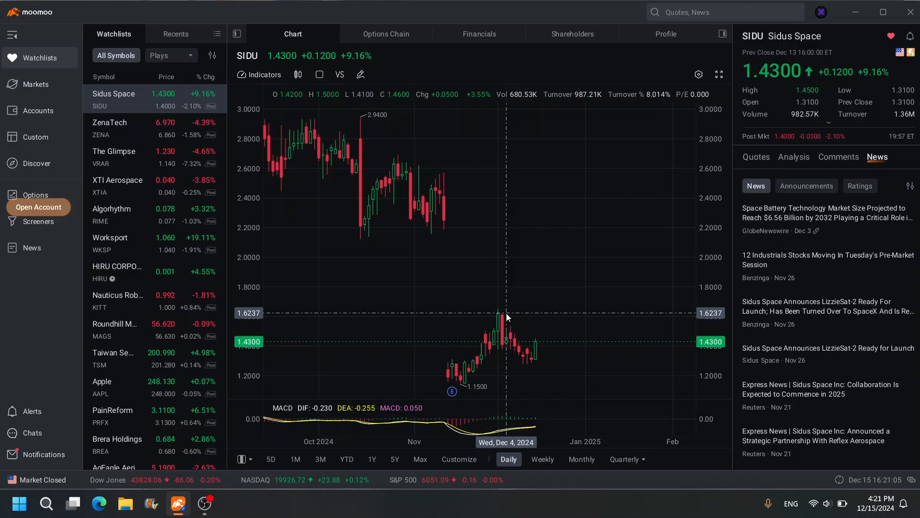
{"action": "mouse_move", "coordinate": [500, 231]}
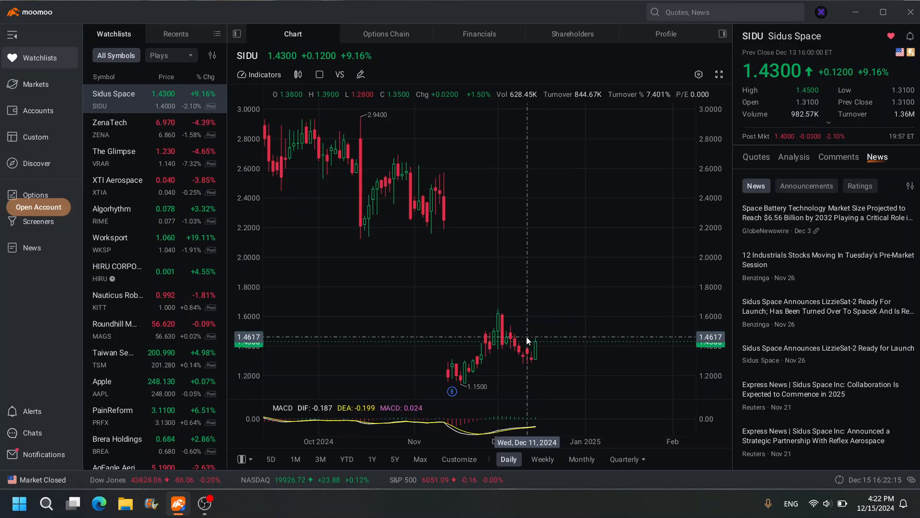
{"action": "mouse_move", "coordinate": [506, 317]}
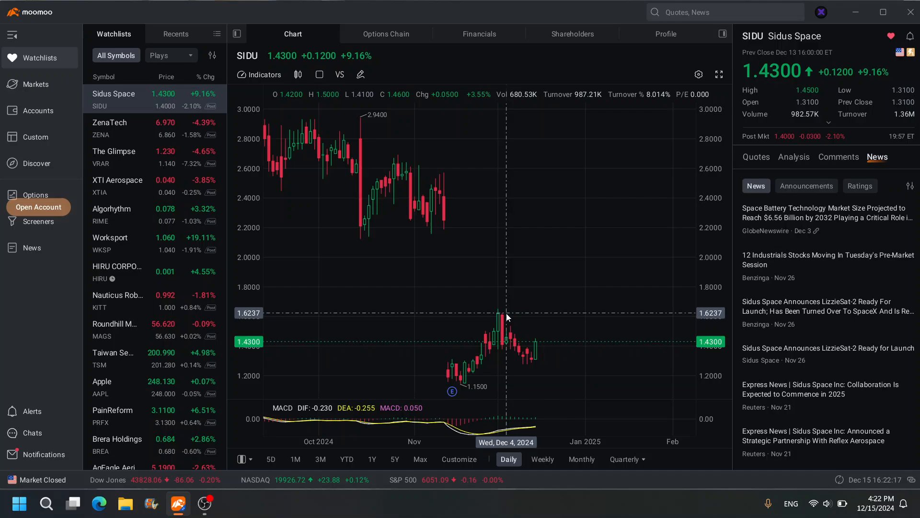
{"action": "mouse_move", "coordinate": [756, 222]}
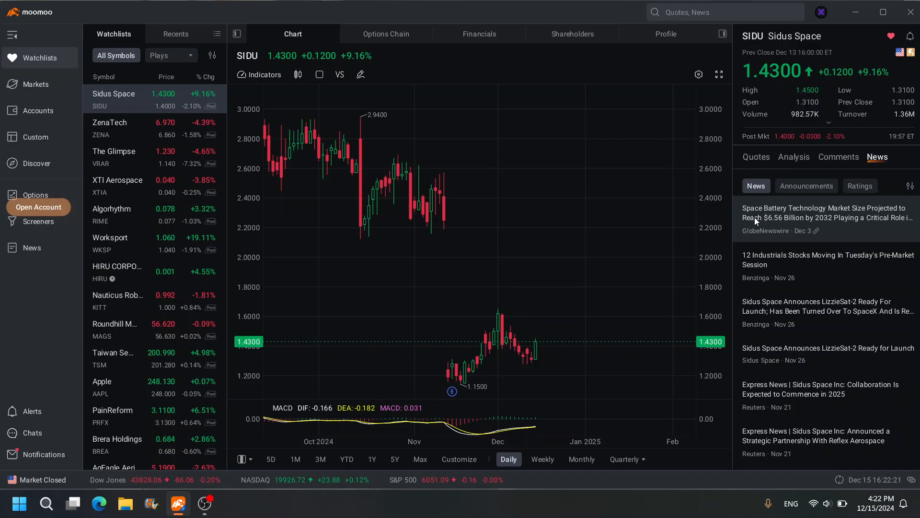
{"action": "mouse_move", "coordinate": [828, 212]}
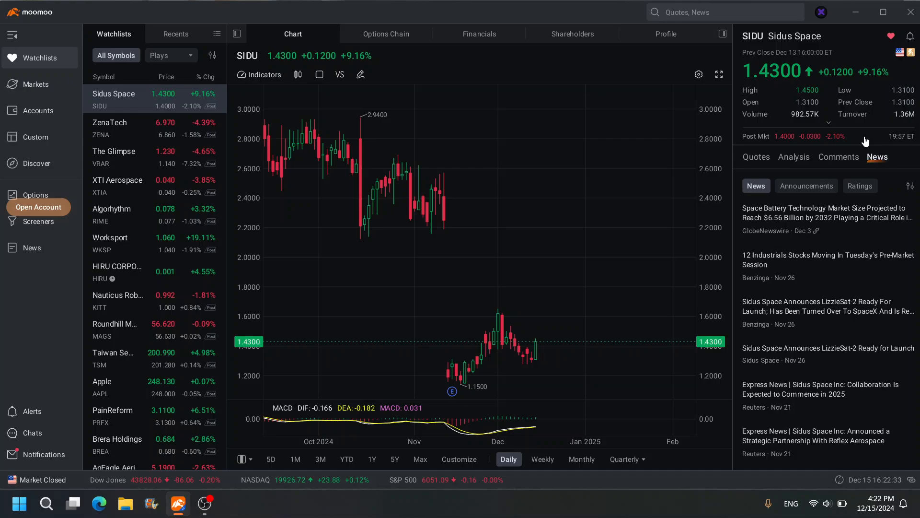
{"action": "mouse_move", "coordinate": [455, 231]}
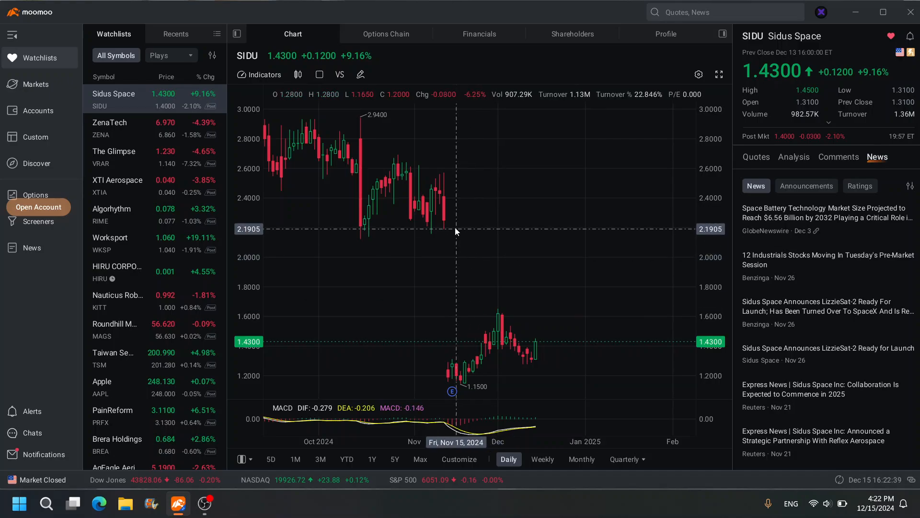
{"action": "mouse_move", "coordinate": [453, 229]}
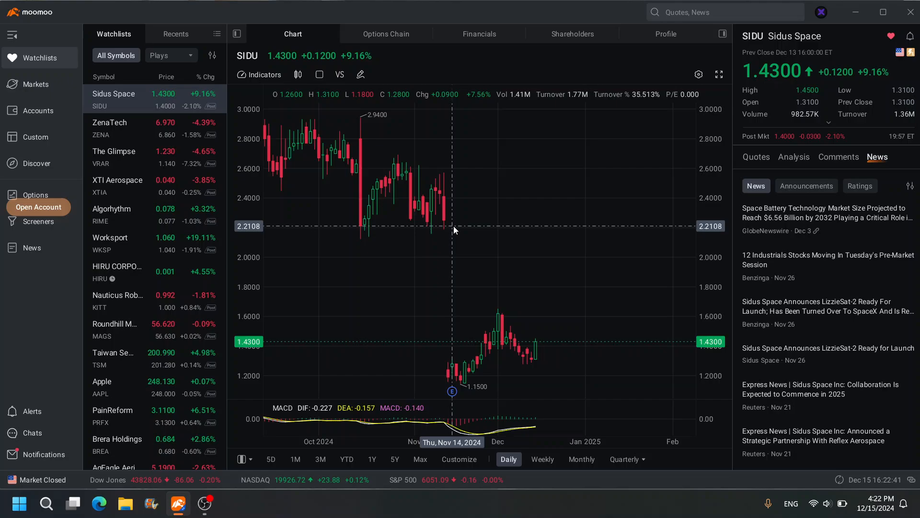
{"action": "mouse_move", "coordinate": [557, 327]}
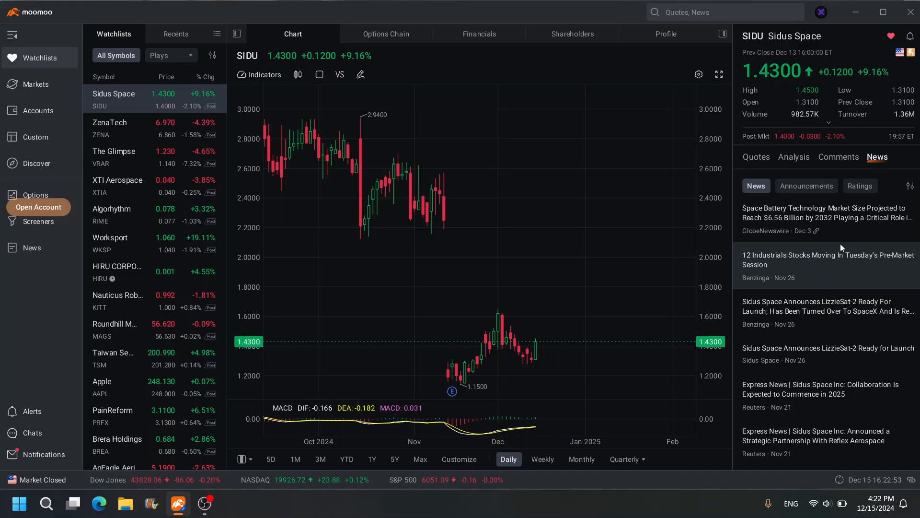
Step: Scroll the News list and open the Sidus Space LizzieSat-2 launch-readiness story
{"action": "scroll", "scroll_direction": "down", "scroll_amount": 3}
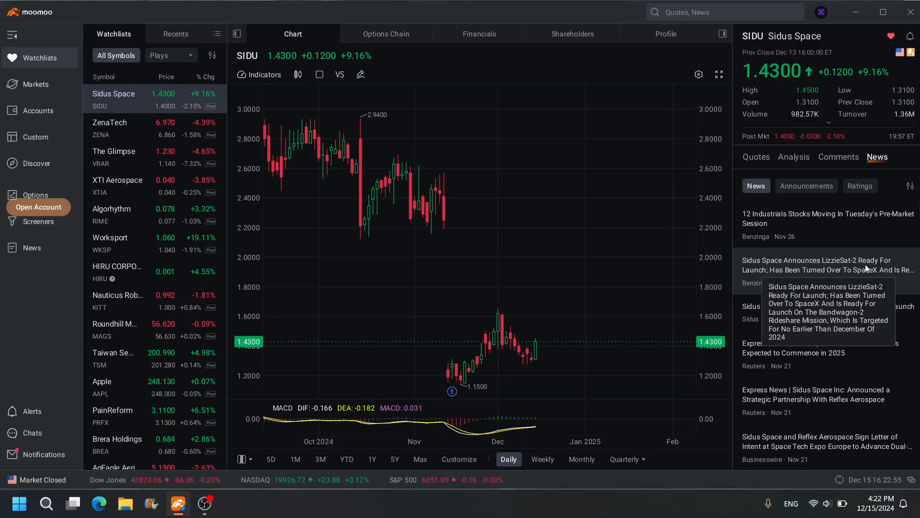
{"action": "left_click", "coordinate": [828, 264]}
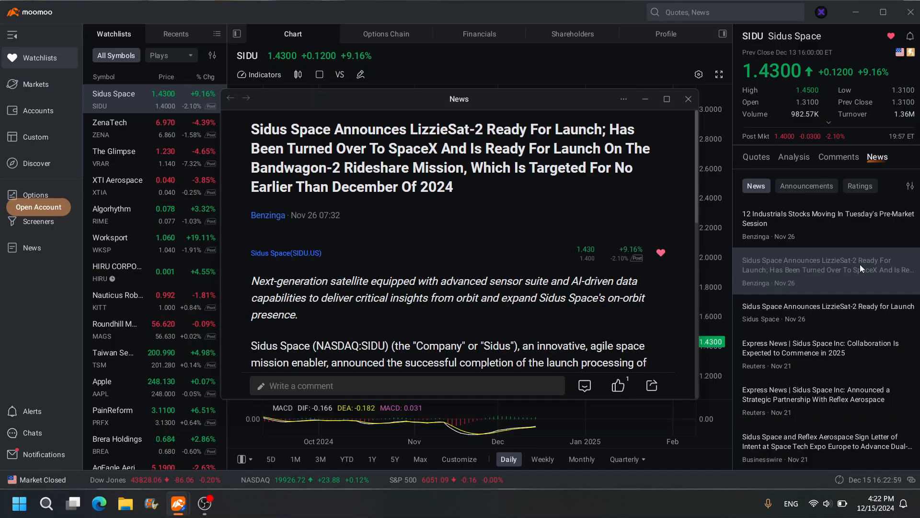
{"action": "mouse_move", "coordinate": [459, 160]}
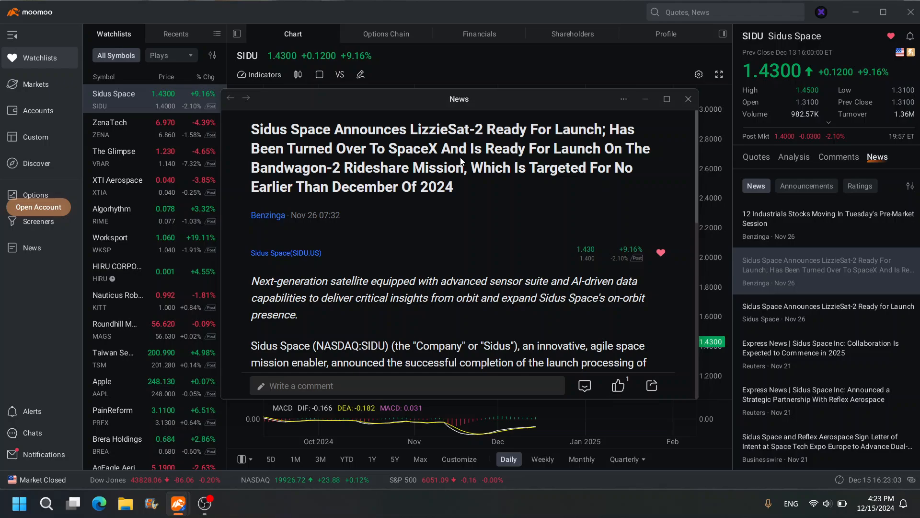
{"action": "mouse_move", "coordinate": [517, 198]}
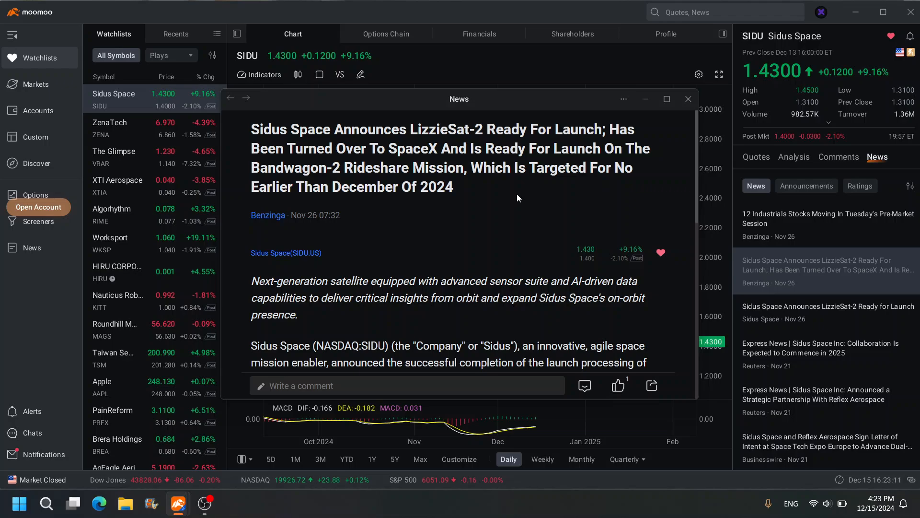
Step: Read through the LizzieSat-2 launch-readiness article
{"action": "scroll", "scroll_direction": "down", "scroll_amount": 3}
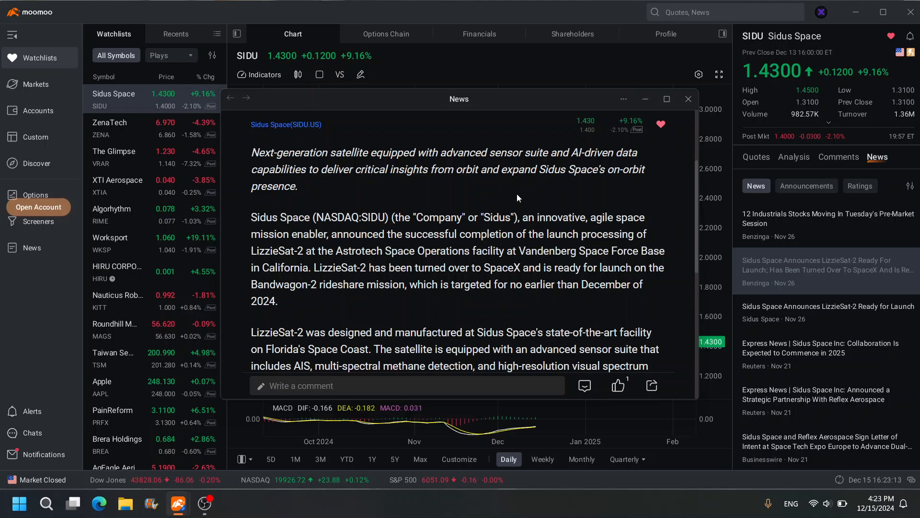
{"action": "scroll", "scroll_direction": "down", "scroll_amount": 3}
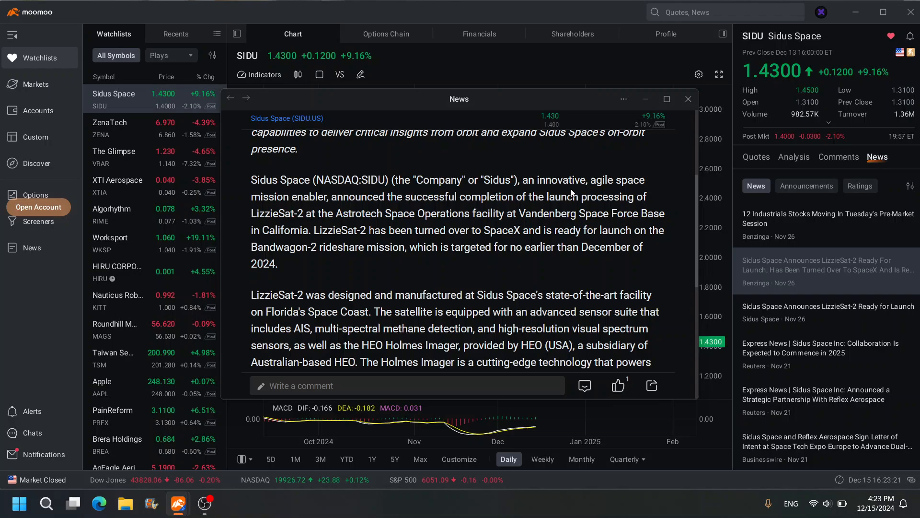
{"action": "mouse_move", "coordinate": [642, 194]}
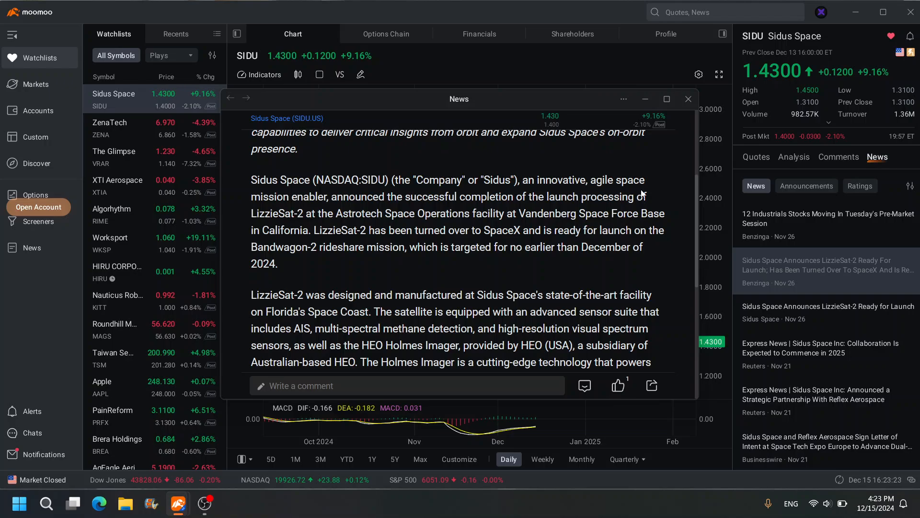
{"action": "mouse_move", "coordinate": [531, 215]}
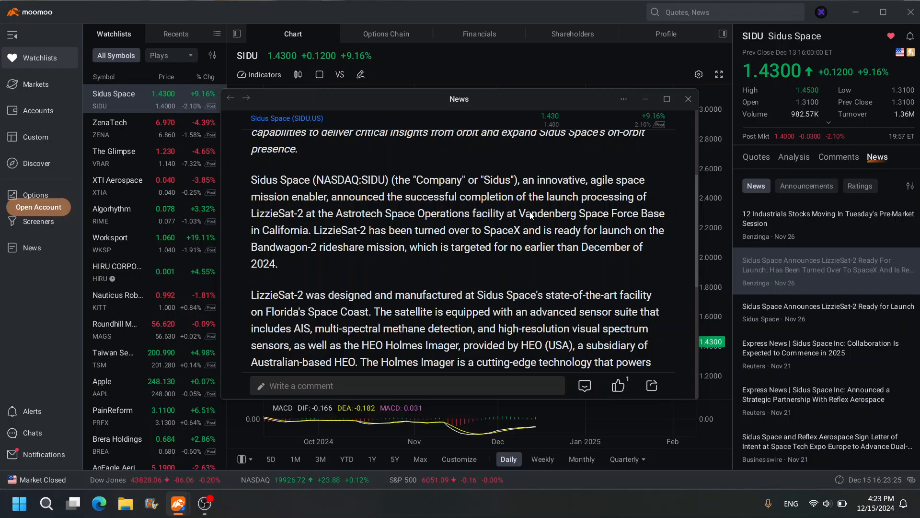
{"action": "mouse_move", "coordinate": [528, 254]}
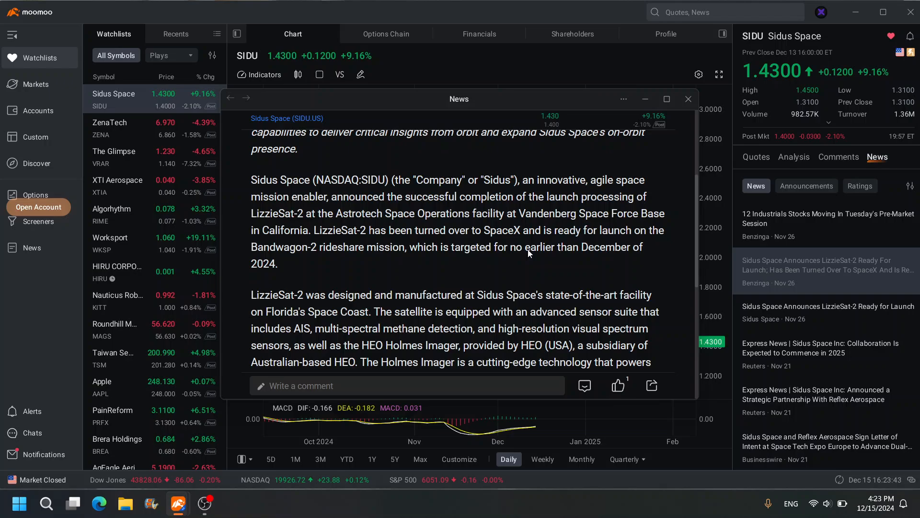
{"action": "scroll", "scroll_direction": "down", "scroll_amount": 3}
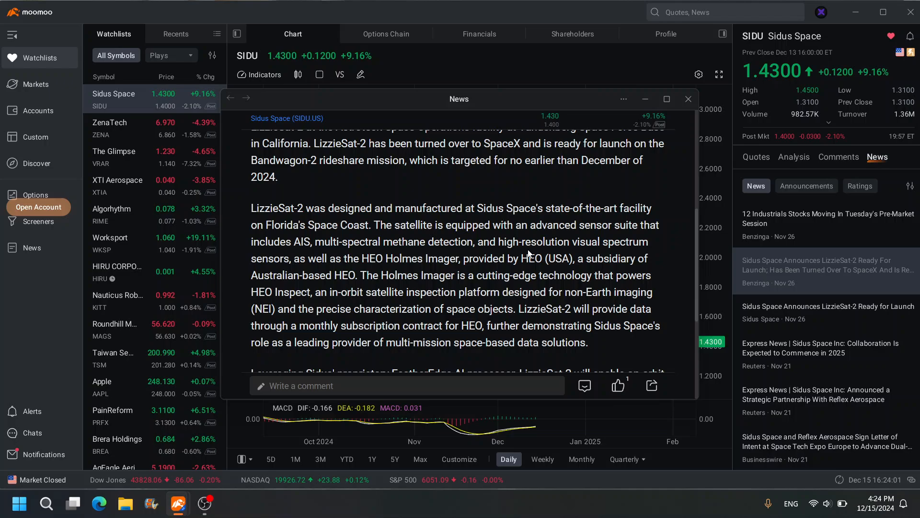
{"action": "scroll", "scroll_direction": "down", "scroll_amount": 3}
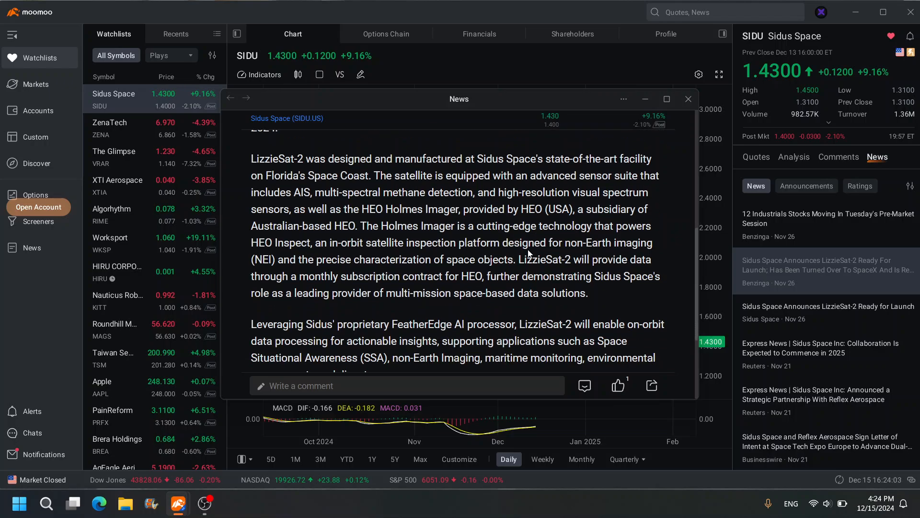
{"action": "scroll", "scroll_direction": "down", "scroll_amount": 3}
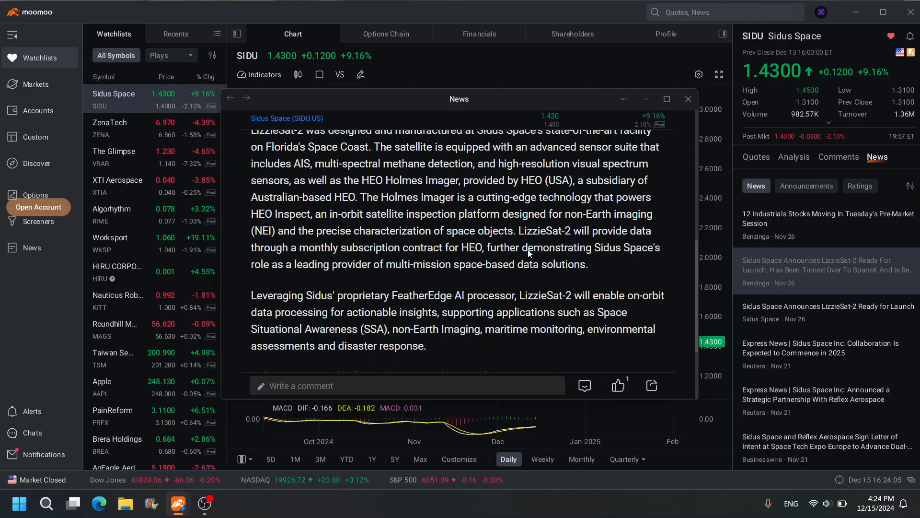
{"action": "scroll", "scroll_direction": "down", "scroll_amount": 3}
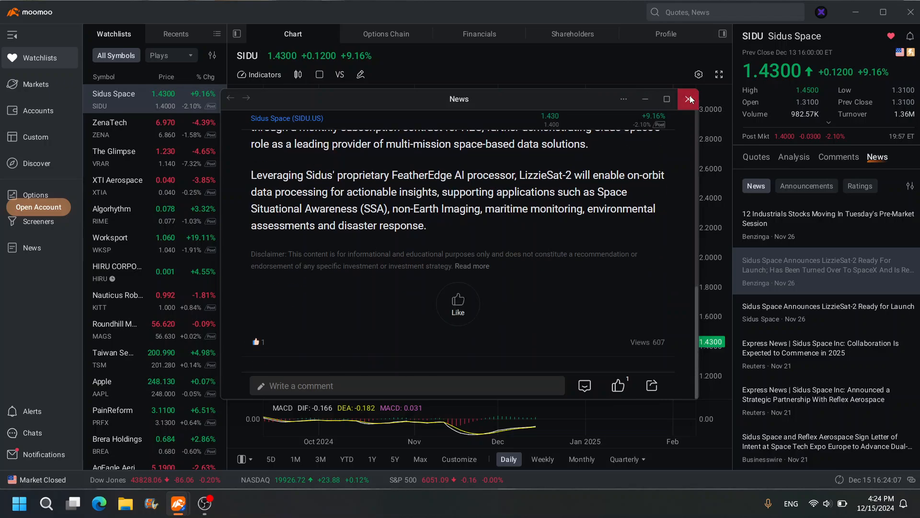
Step: Close the article and open 'Sidus Space Analyst Ratings' under the Ratings news tab
{"action": "left_click", "coordinate": [688, 99]}
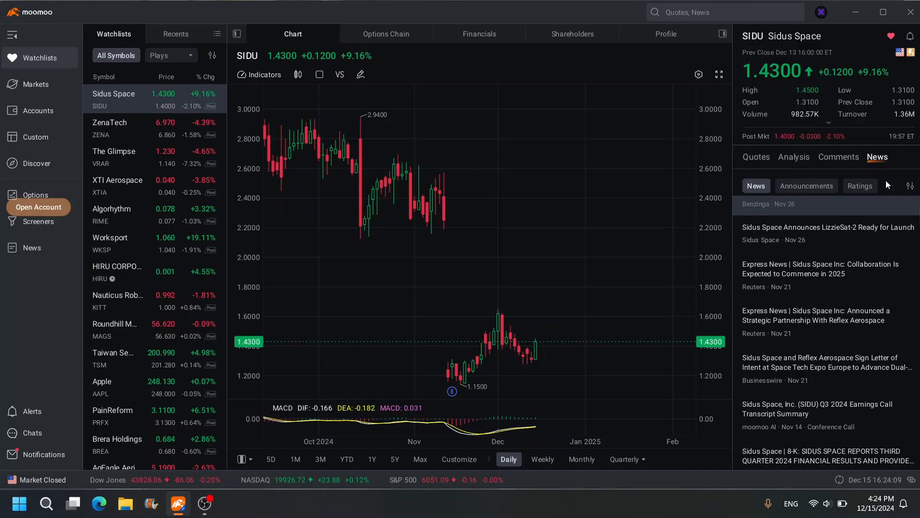
{"action": "left_click", "coordinate": [860, 186]}
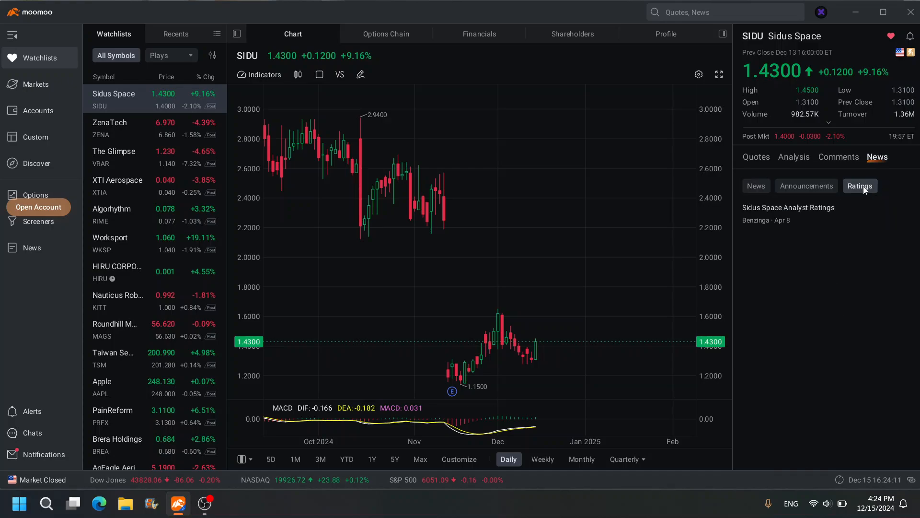
{"action": "left_click", "coordinate": [788, 207]}
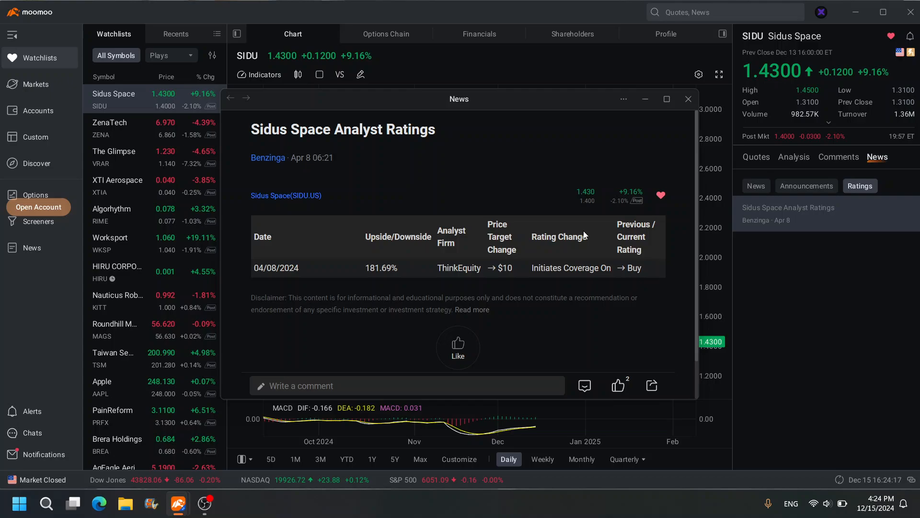
{"action": "mouse_move", "coordinate": [511, 234]}
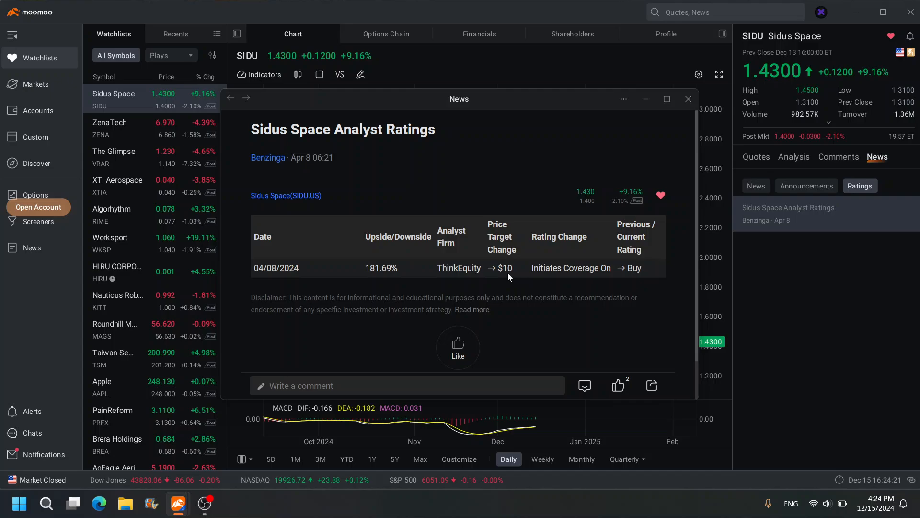
{"action": "mouse_move", "coordinate": [634, 274]}
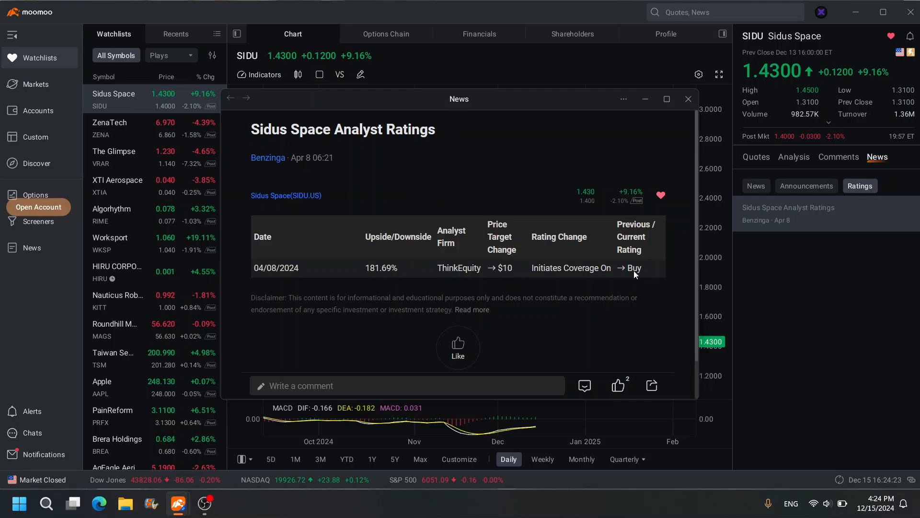
{"action": "mouse_move", "coordinate": [282, 274]}
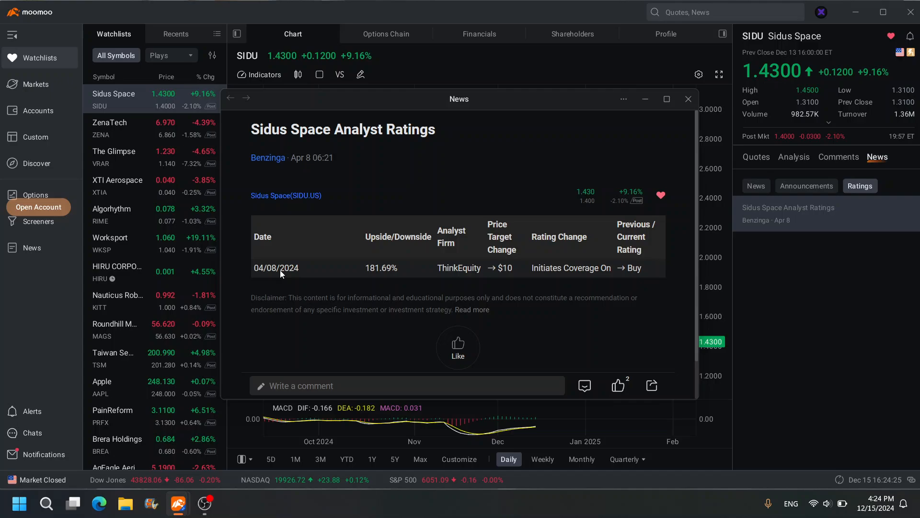
{"action": "mouse_move", "coordinate": [290, 275]}
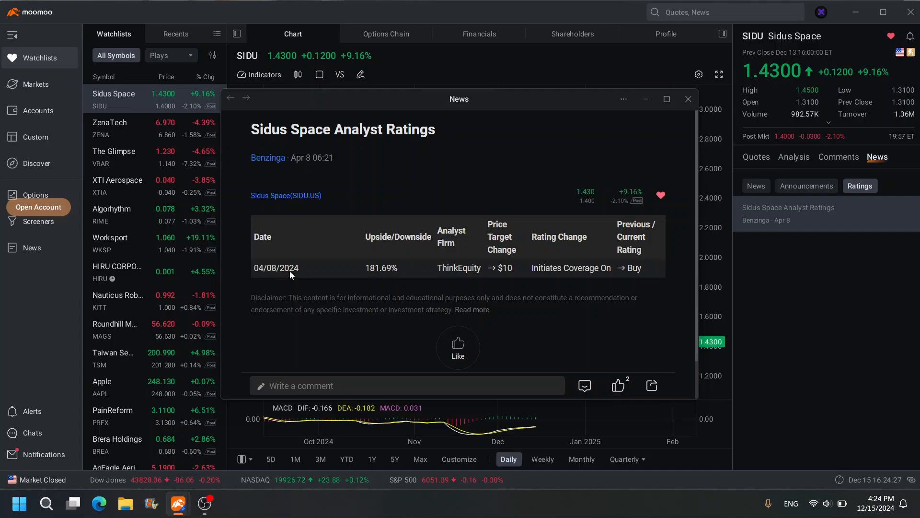
Step: Close the ThinkEquity Buy, $10 target ratings report
{"action": "left_click", "coordinate": [687, 99]}
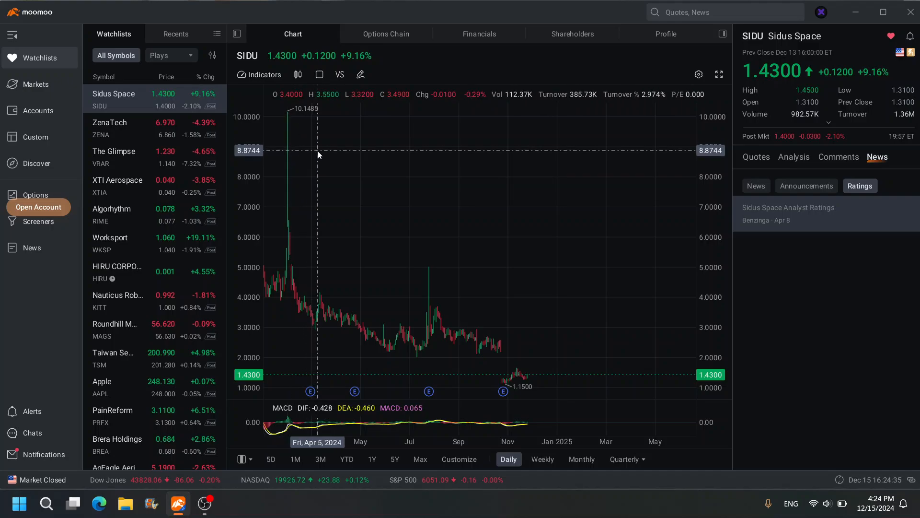
{"action": "mouse_move", "coordinate": [322, 305]}
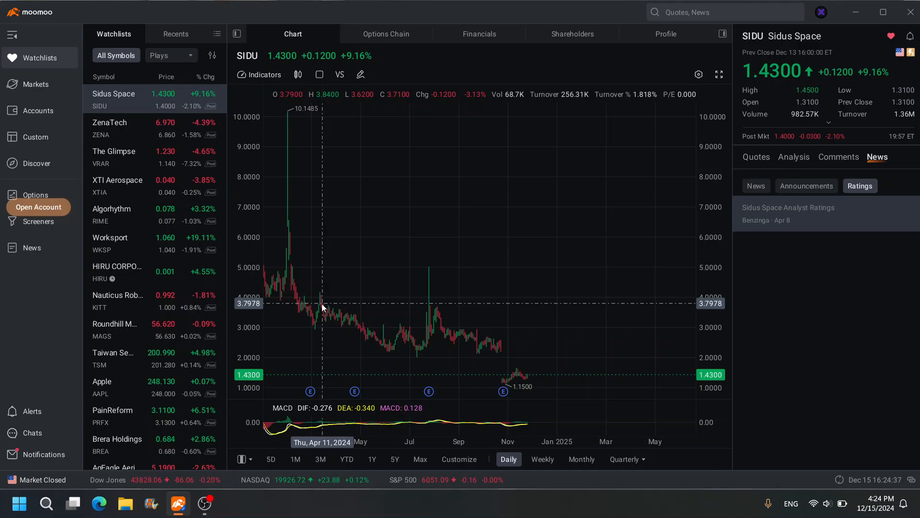
{"action": "mouse_move", "coordinate": [320, 304]}
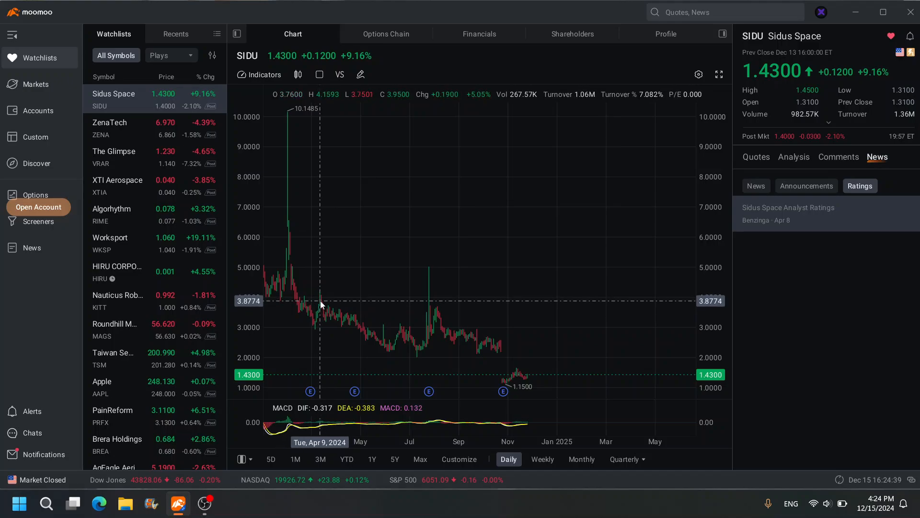
{"action": "mouse_move", "coordinate": [345, 300]}
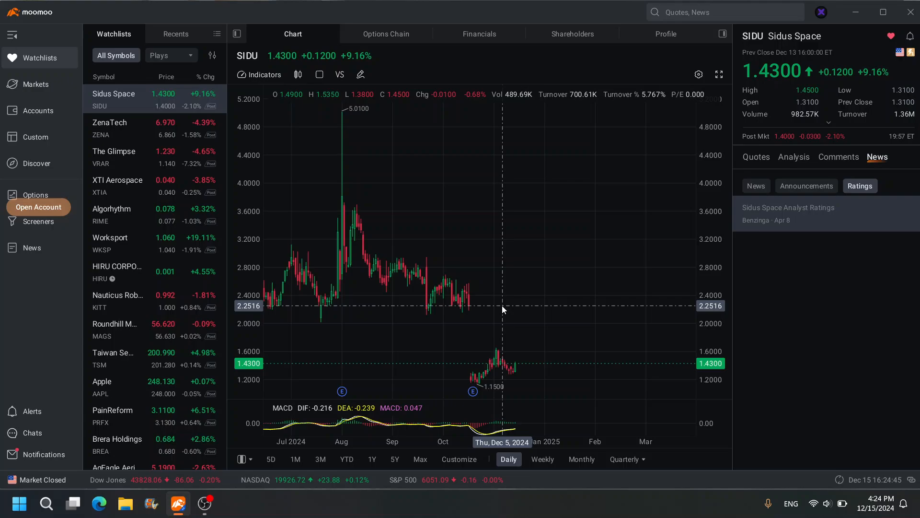
{"action": "mouse_move", "coordinate": [495, 316]}
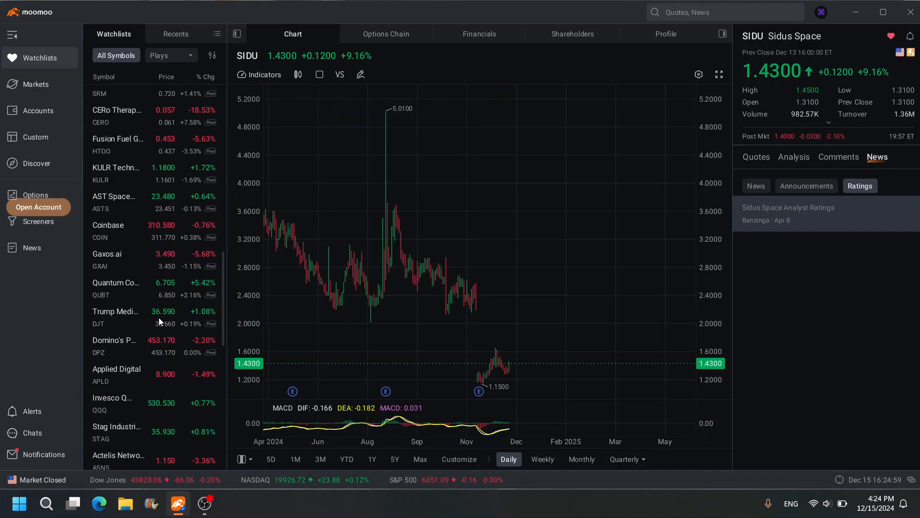
Step: Show the BigBear.ai (BBAI) chart as weekly candles back to 2022
{"action": "scroll", "scroll_direction": "down", "scroll_amount": 3}
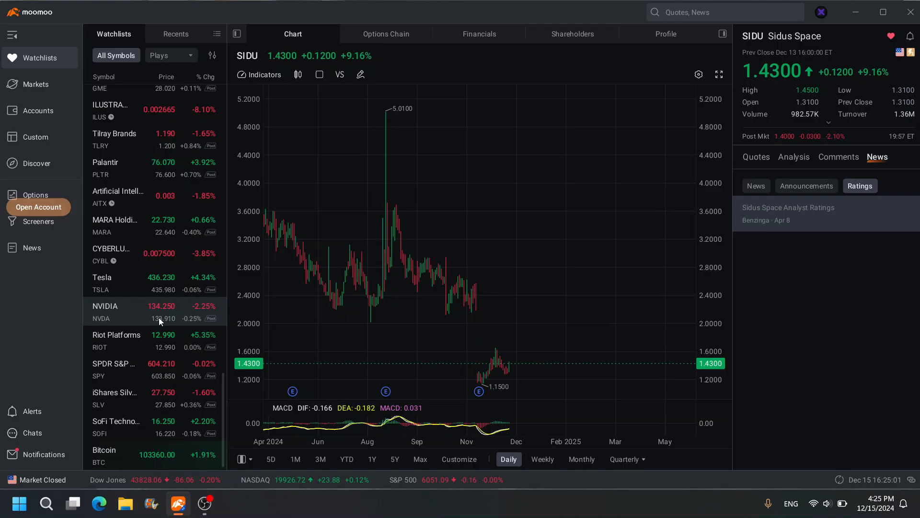
{"action": "scroll", "scroll_direction": "up", "scroll_amount": 3}
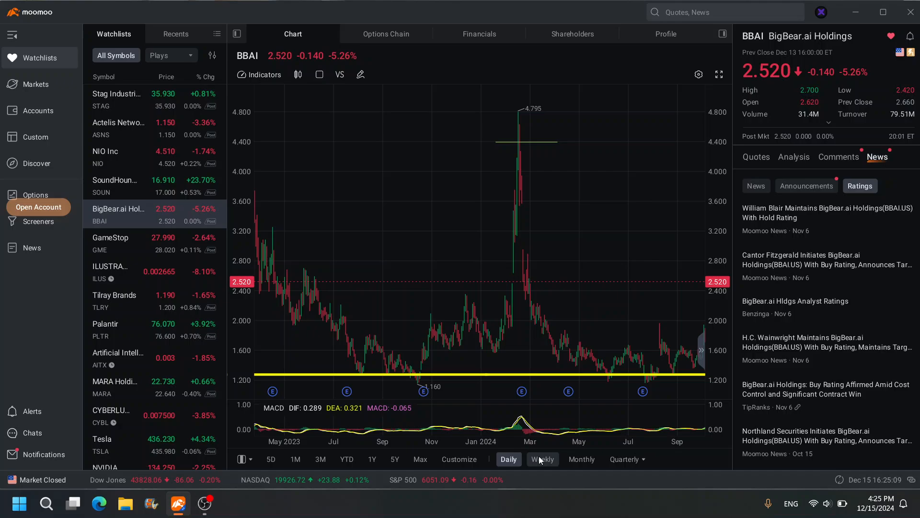
{"action": "left_click", "coordinate": [542, 460]}
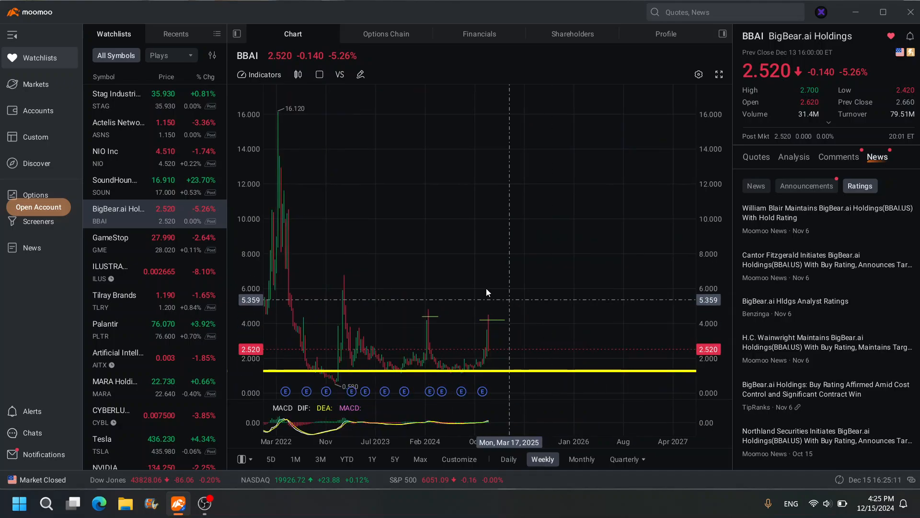
{"action": "mouse_move", "coordinate": [339, 286]}
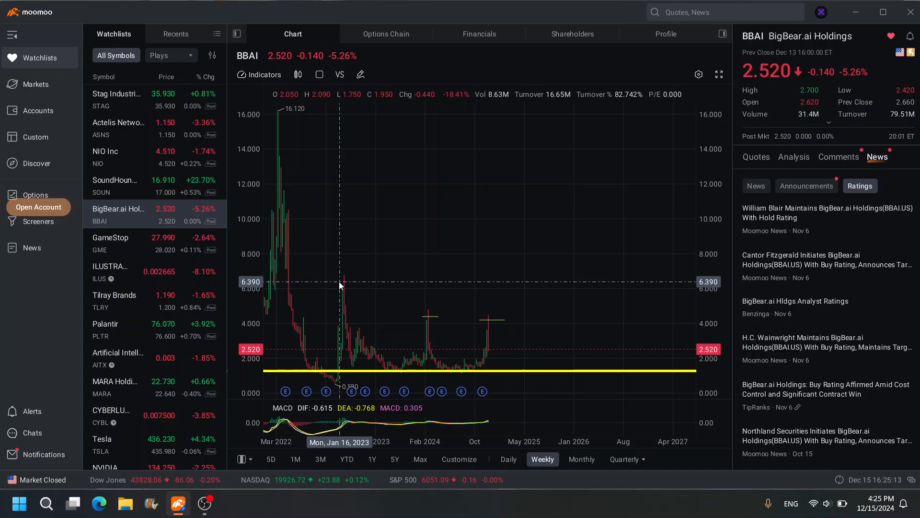
{"action": "mouse_move", "coordinate": [361, 355]}
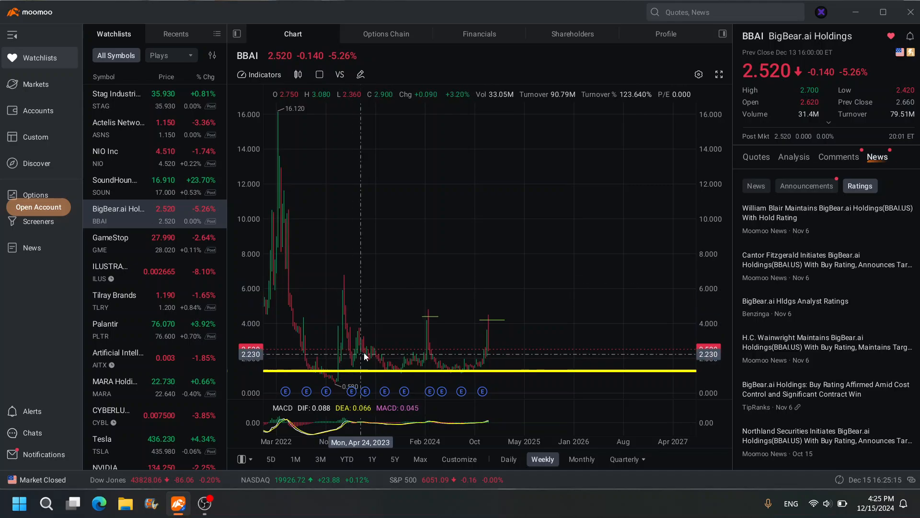
{"action": "mouse_move", "coordinate": [427, 359]}
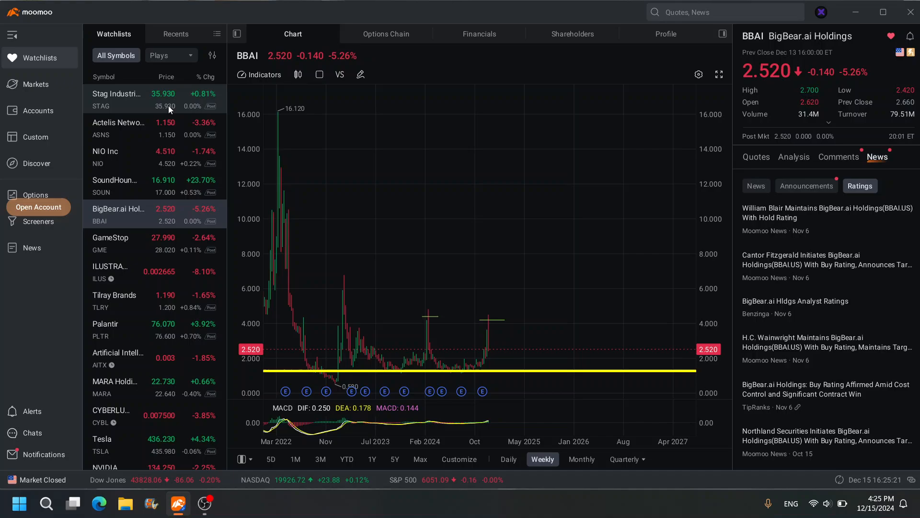
Step: Open SoundHound AI (SOUN) and view it as daily candles from mid-2024
{"action": "left_click", "coordinate": [115, 184]}
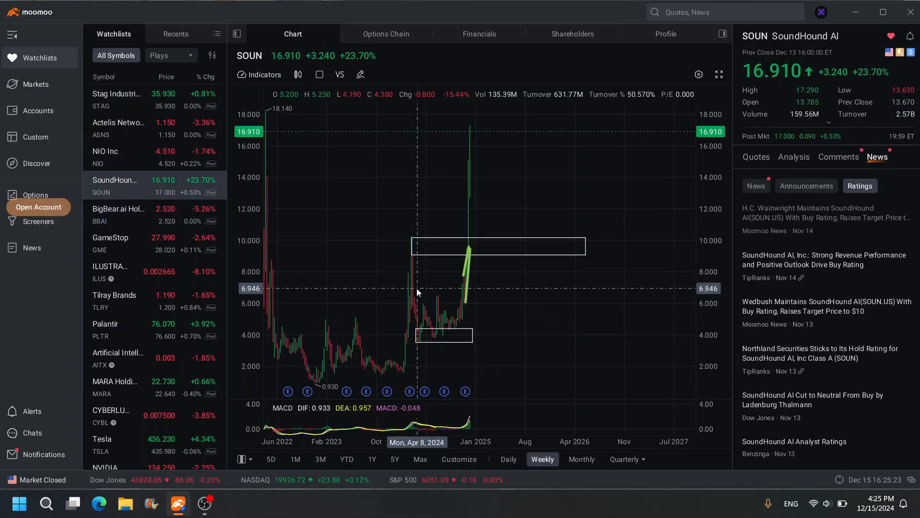
{"action": "mouse_move", "coordinate": [346, 228]}
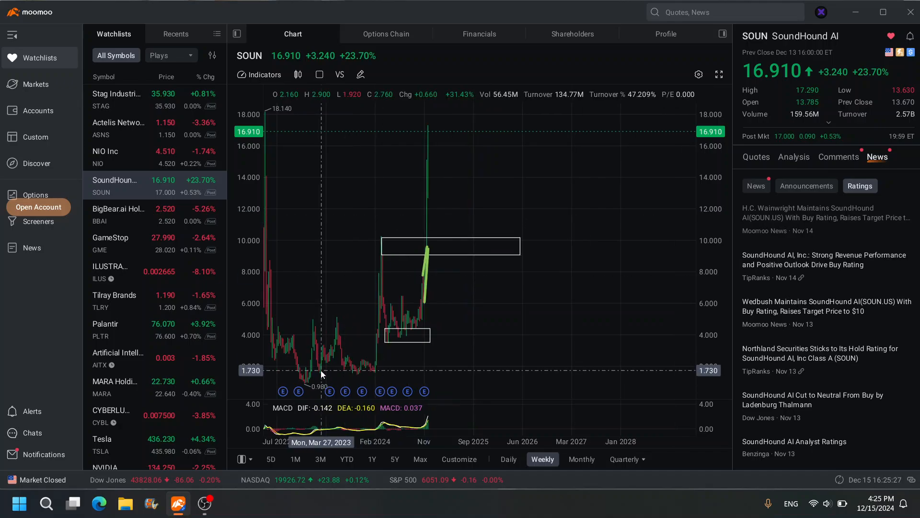
{"action": "mouse_move", "coordinate": [426, 159]}
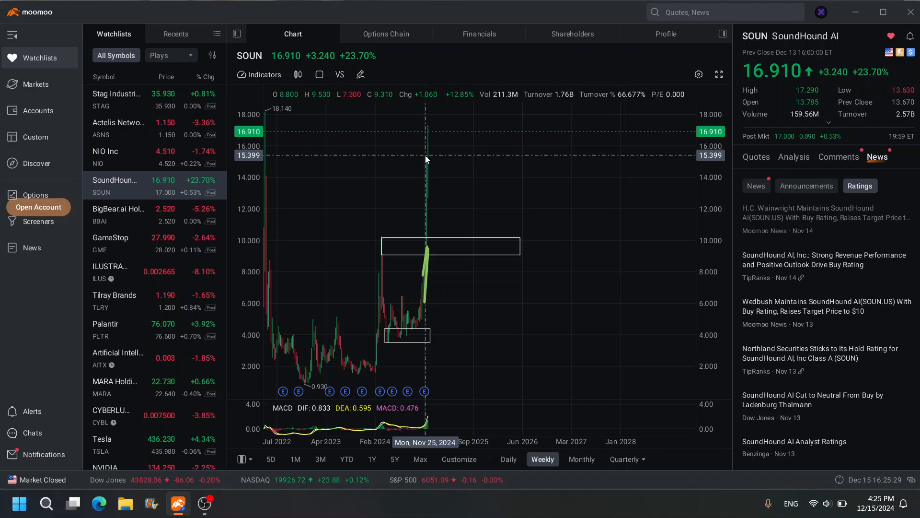
{"action": "left_click", "coordinate": [508, 460]}
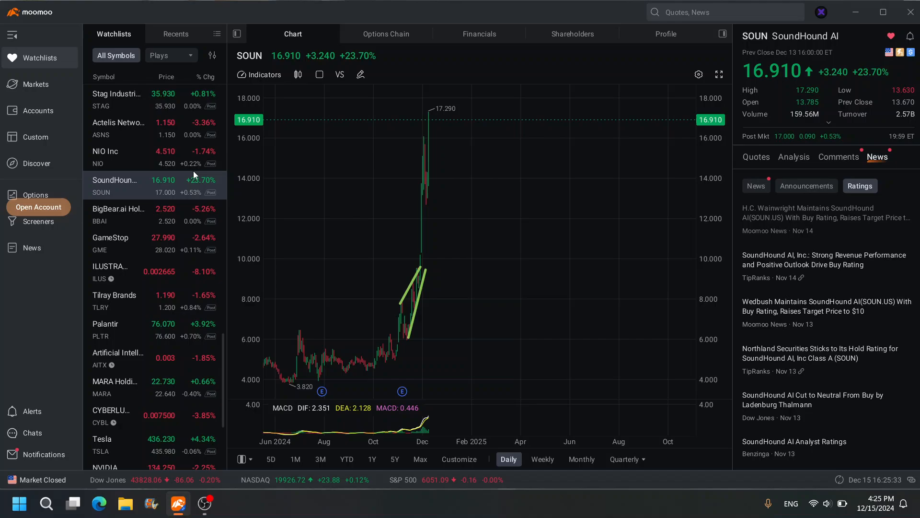
{"action": "scroll", "scroll_direction": "down", "scroll_amount": 3}
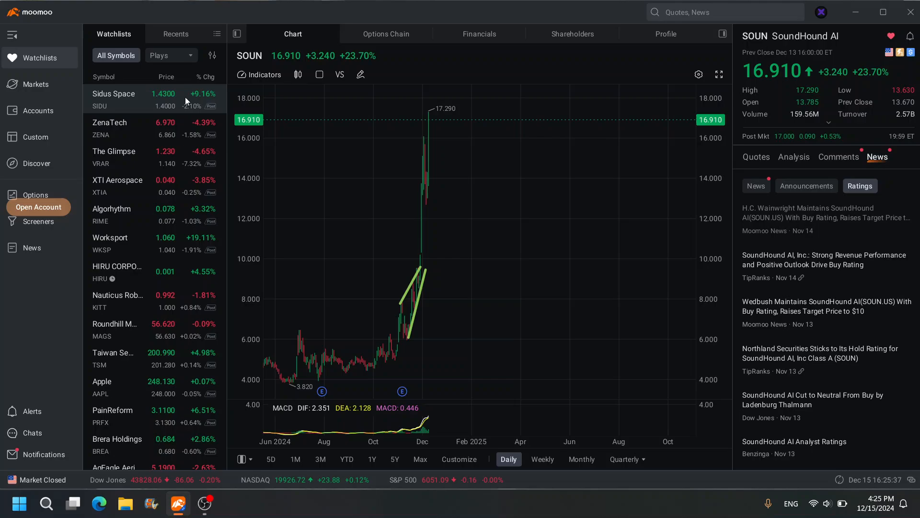
Step: Open the Sidus Space (SIDU) daily chart and inspect its August 5.01 spike
{"action": "left_click", "coordinate": [113, 94]}
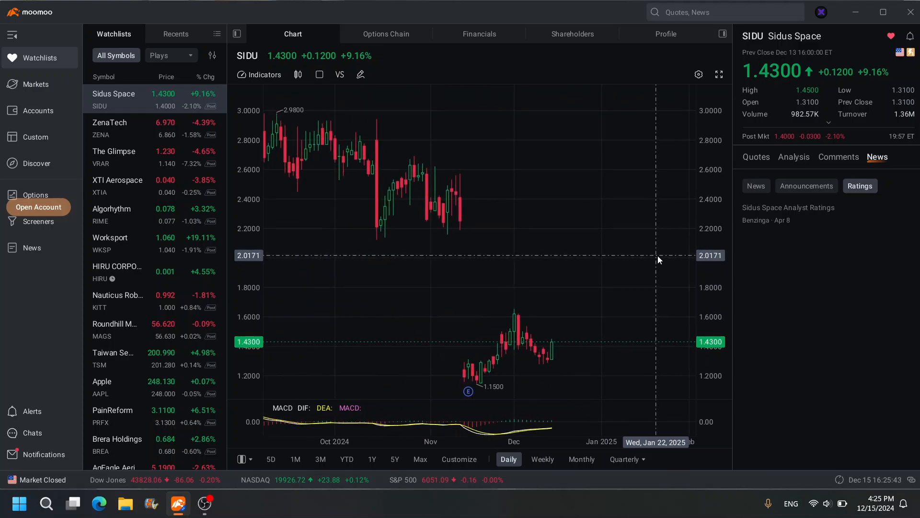
{"action": "mouse_move", "coordinate": [535, 275]}
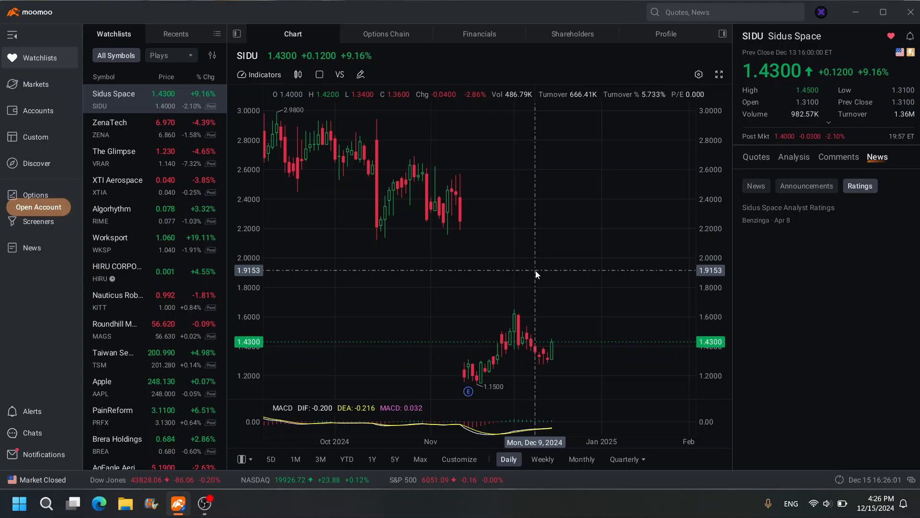
{"action": "mouse_move", "coordinate": [517, 381]}
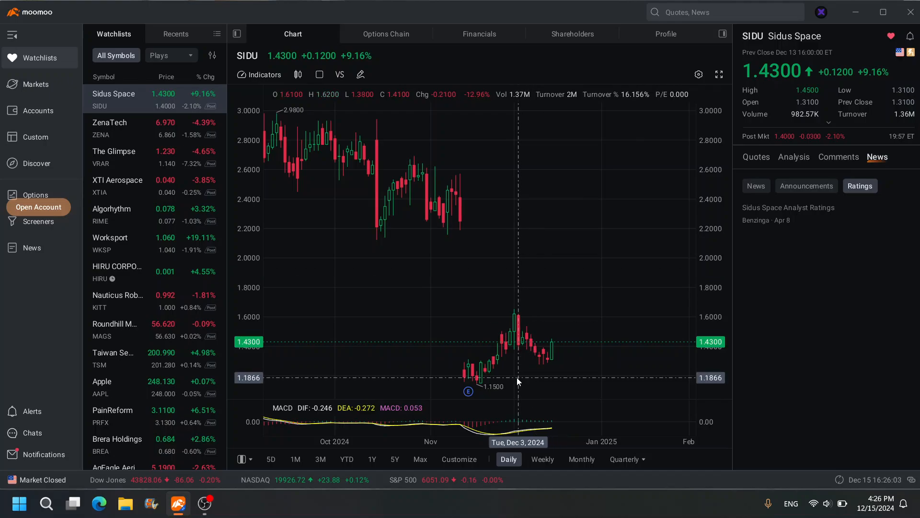
{"action": "mouse_move", "coordinate": [559, 295]}
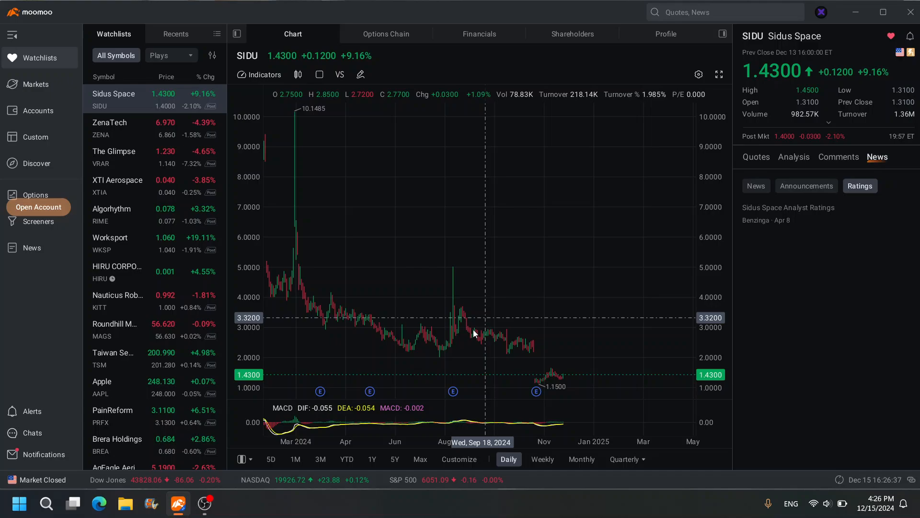
{"action": "mouse_move", "coordinate": [459, 352]}
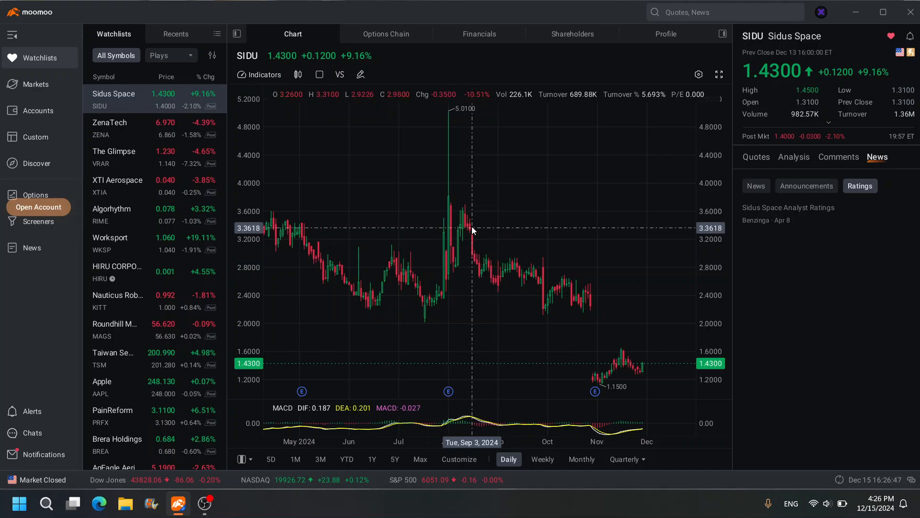
{"action": "mouse_move", "coordinate": [470, 218]}
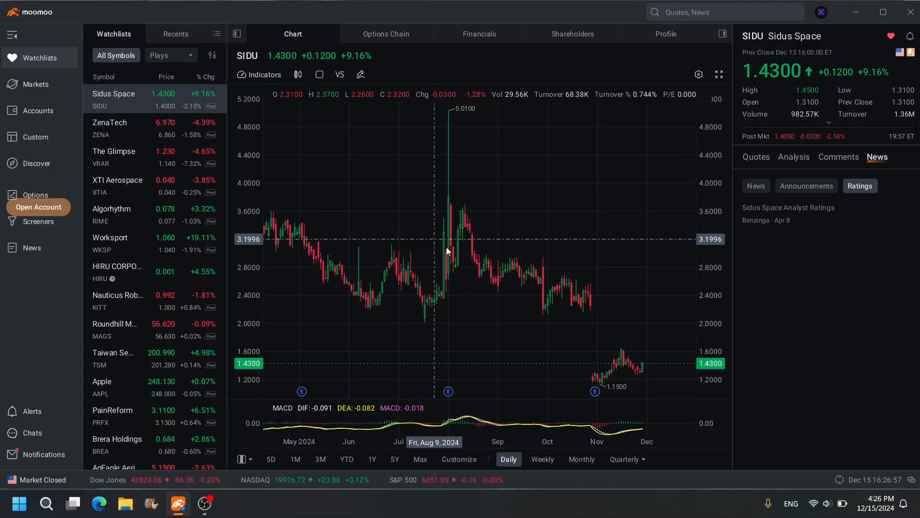
{"action": "mouse_move", "coordinate": [463, 235]}
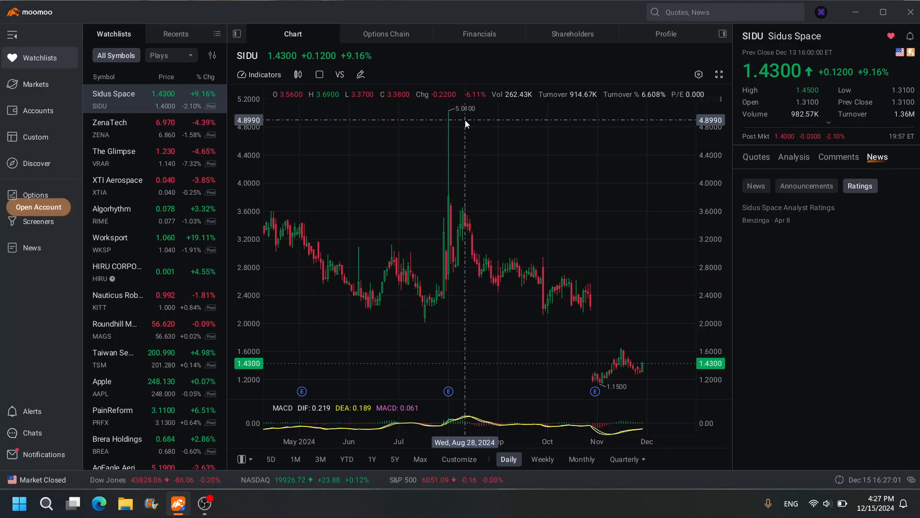
{"action": "mouse_move", "coordinate": [524, 316]}
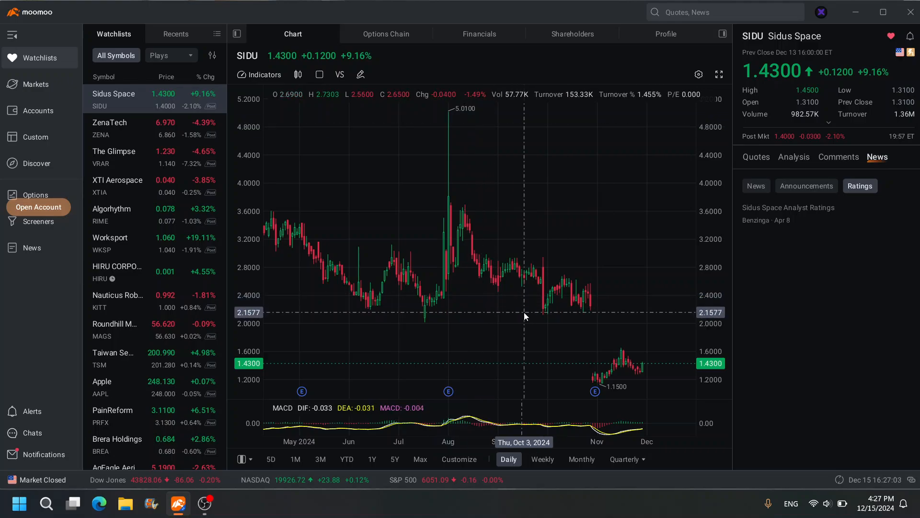
{"action": "mouse_move", "coordinate": [508, 314]}
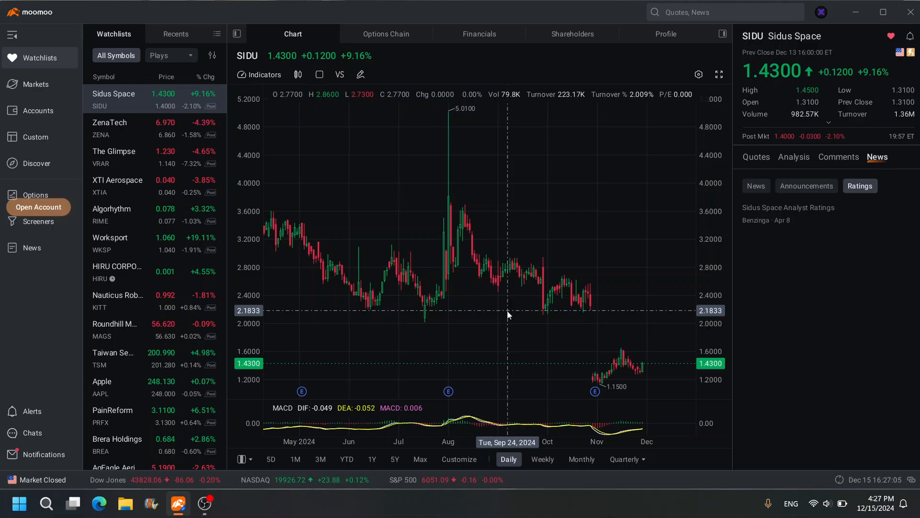
{"action": "mouse_move", "coordinate": [125, 308]}
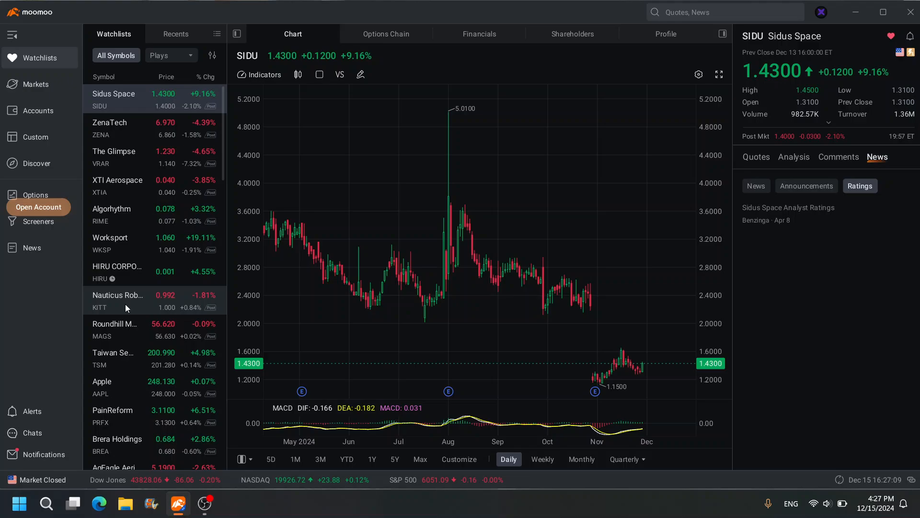
{"action": "scroll", "scroll_direction": "down", "scroll_amount": 3}
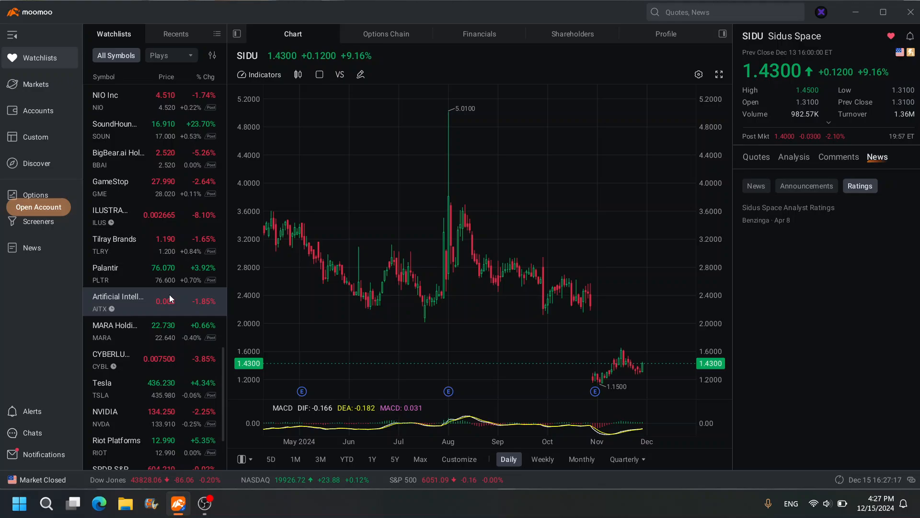
Step: Open the AITX daily chart and inspect its May 2024 peak of 0.010
{"action": "left_click", "coordinate": [118, 299]}
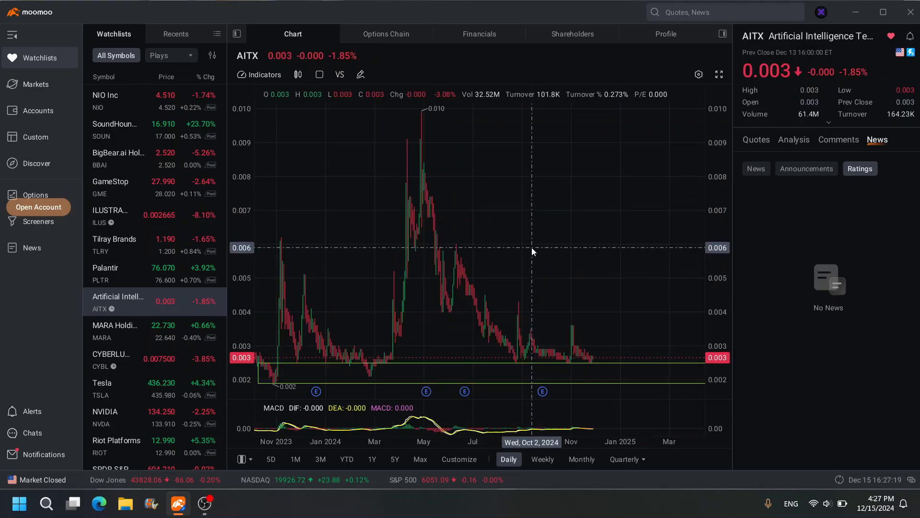
{"action": "mouse_move", "coordinate": [427, 115]}
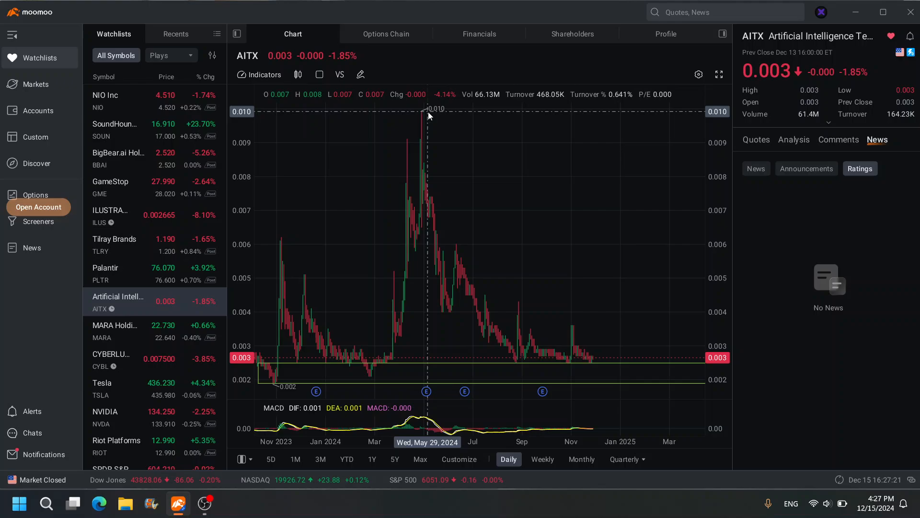
{"action": "mouse_move", "coordinate": [571, 363]}
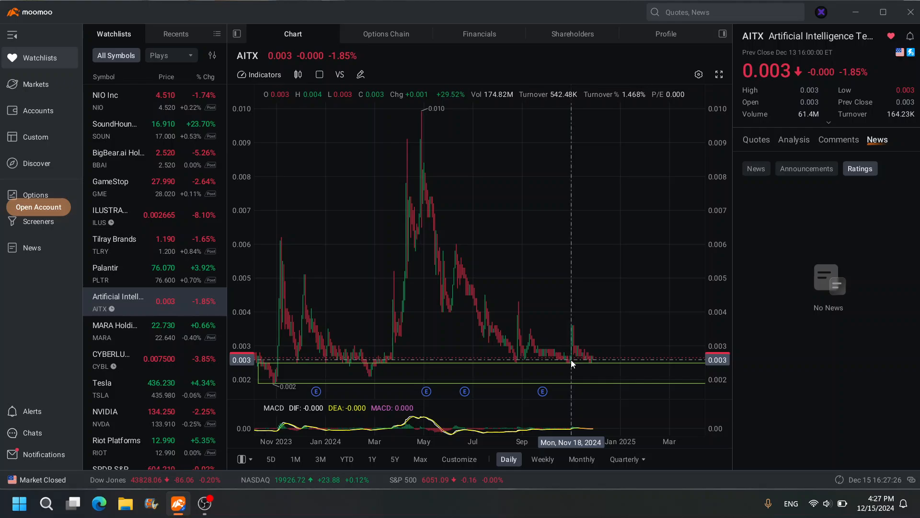
{"action": "scroll", "scroll_direction": "down", "scroll_amount": 3}
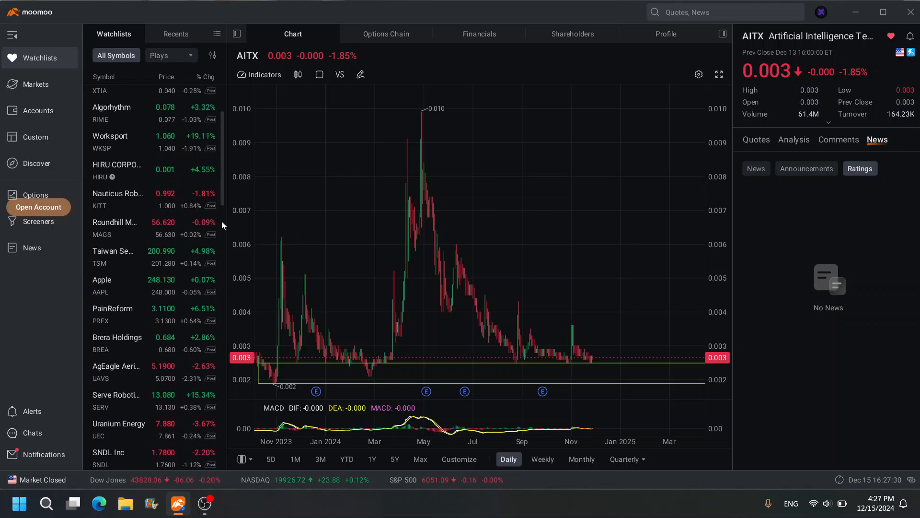
{"action": "scroll", "scroll_direction": "up", "scroll_amount": 3}
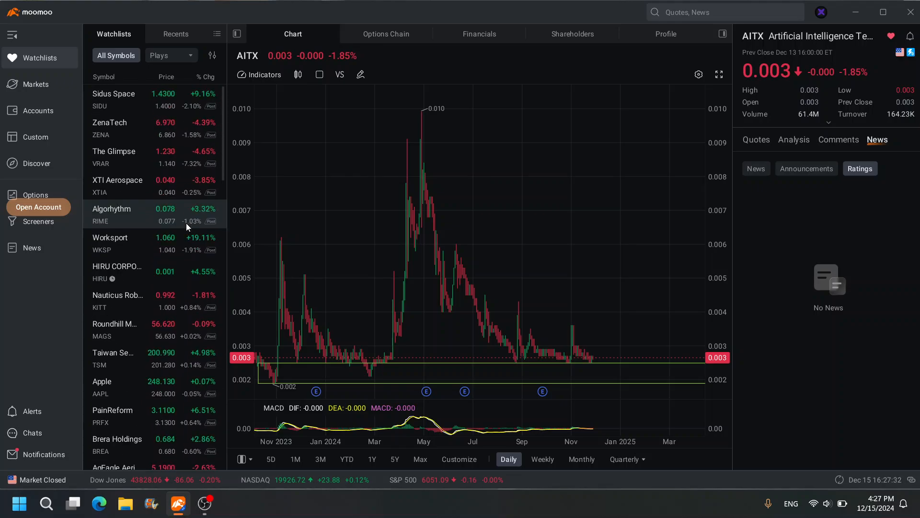
Step: Reload the Sidus Space (SIDU) daily chart showing the 1.1500 low
{"action": "left_click", "coordinate": [115, 99]}
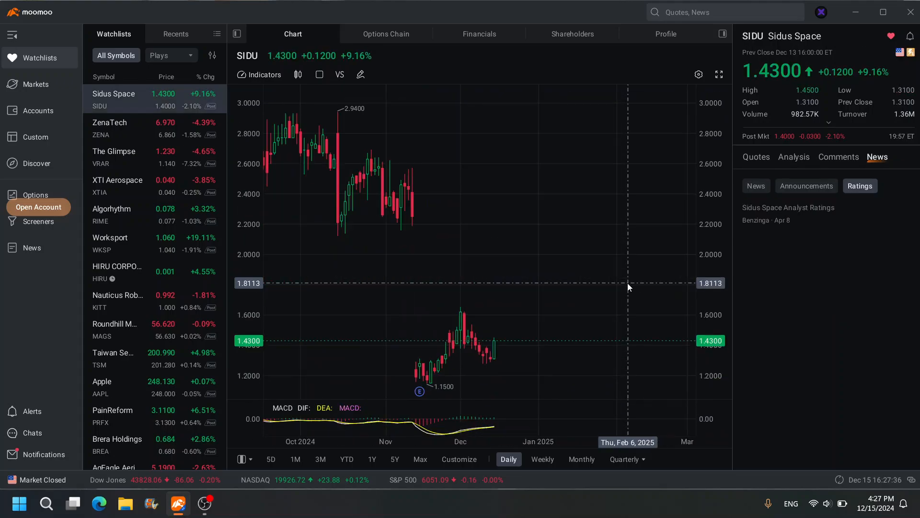
{"action": "mouse_move", "coordinate": [509, 298]}
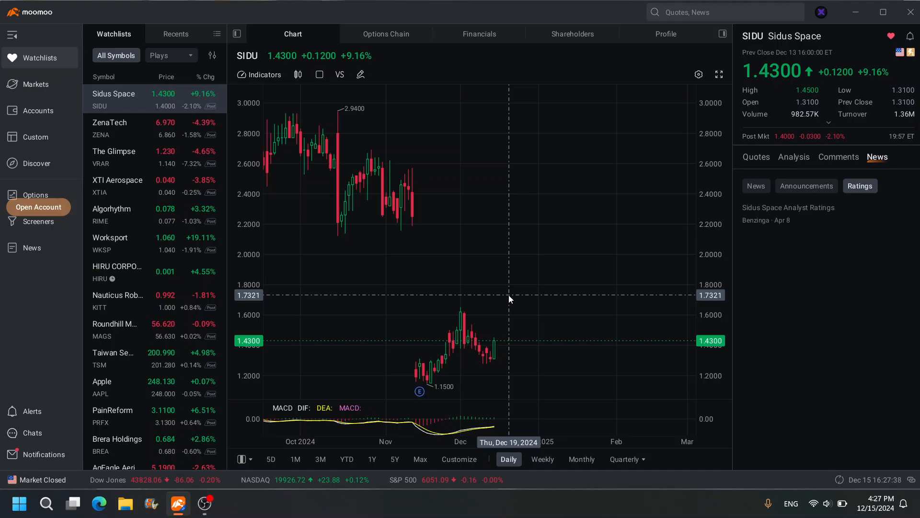
{"action": "mouse_move", "coordinate": [484, 283]}
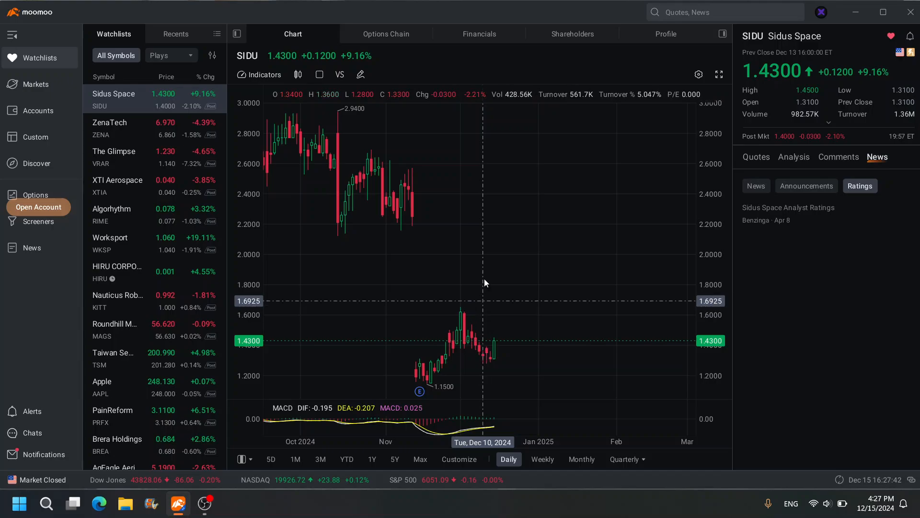
{"action": "mouse_move", "coordinate": [457, 233]}
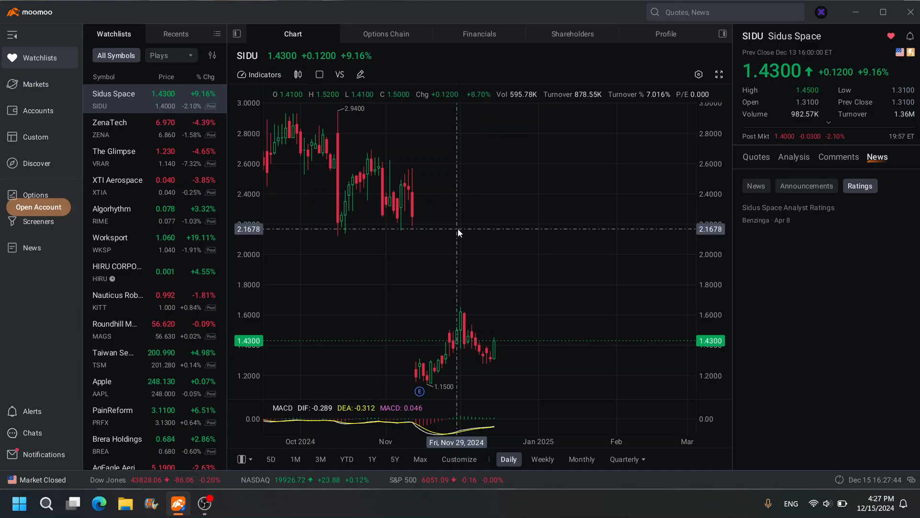